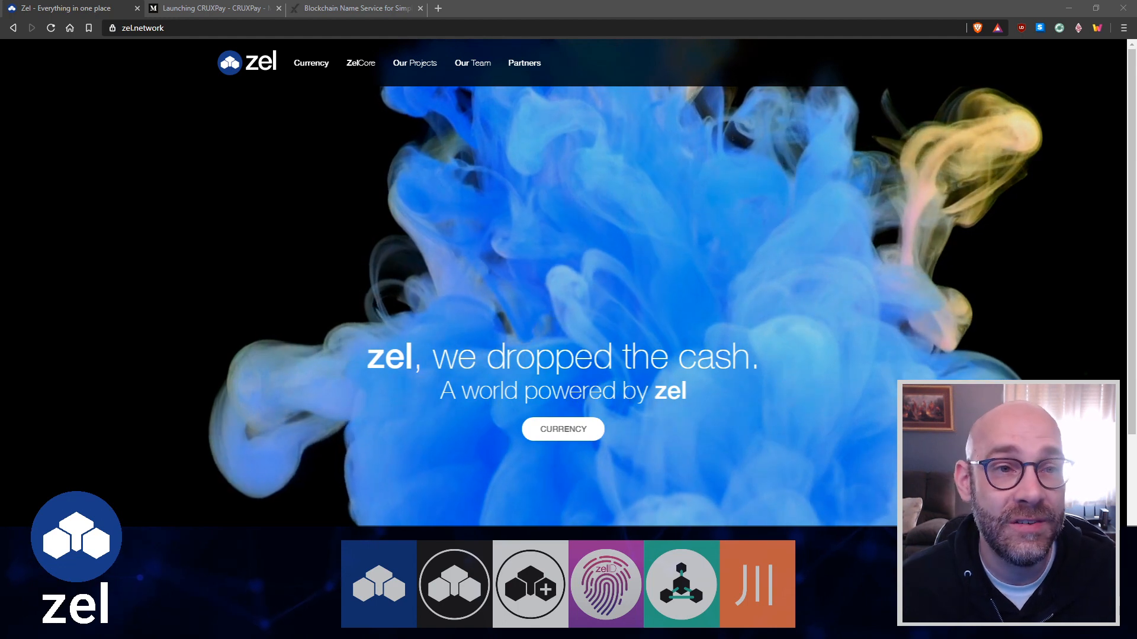
- Switch to the 'Launching CRUXPay' Medium article tab in Brave
{"action": "left_click", "coordinate": [214, 8]}
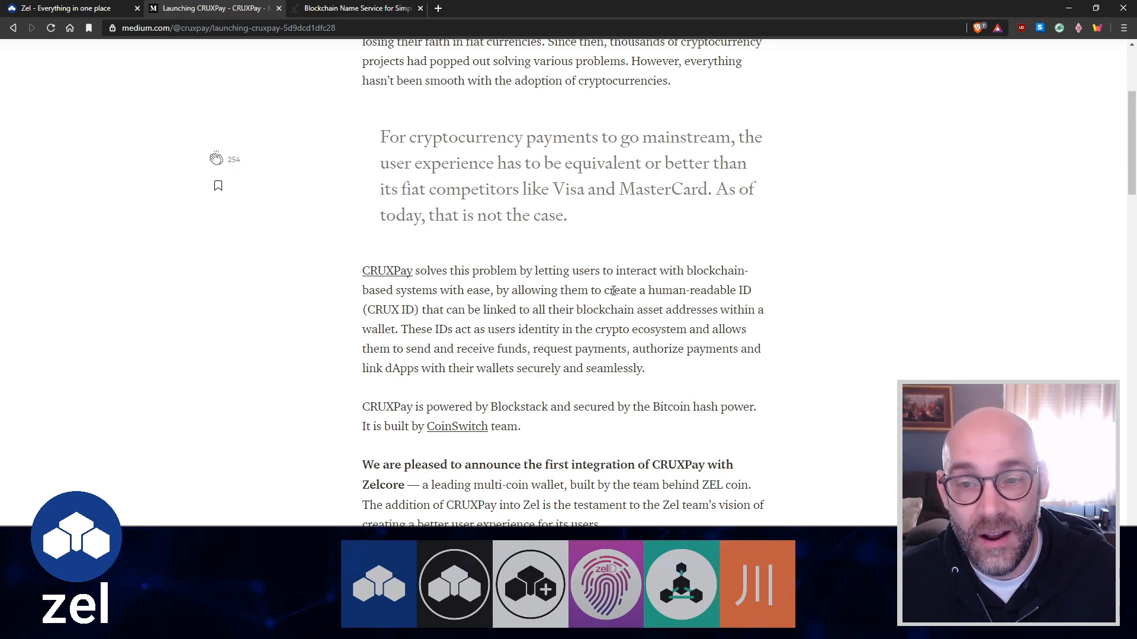
{"action": "mouse_move", "coordinate": [621, 306]}
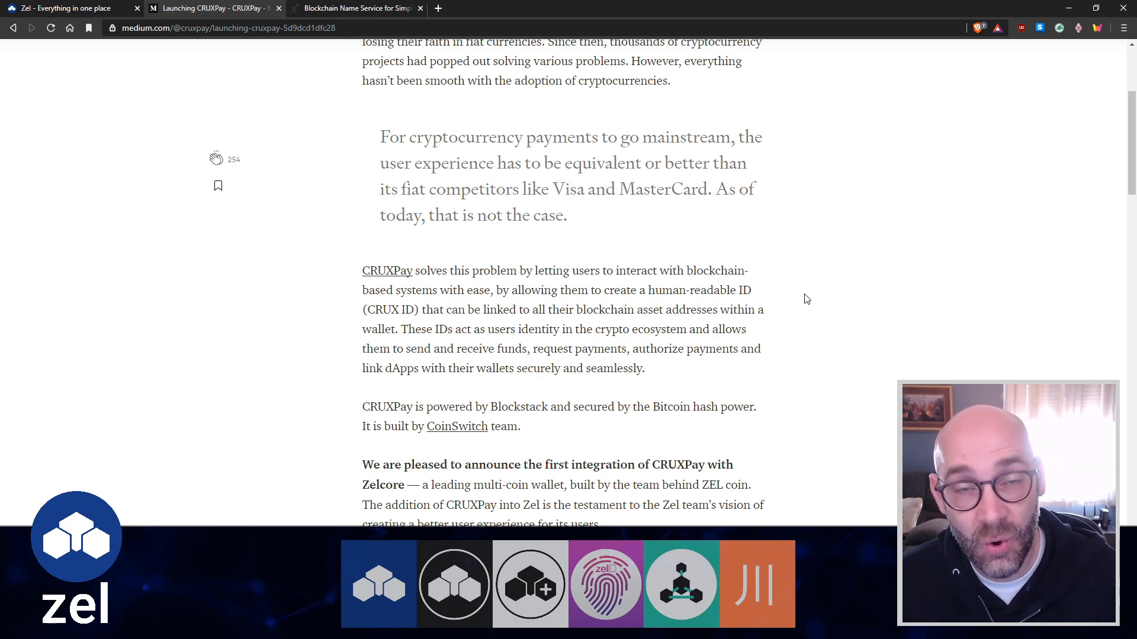
{"action": "mouse_move", "coordinate": [840, 323]}
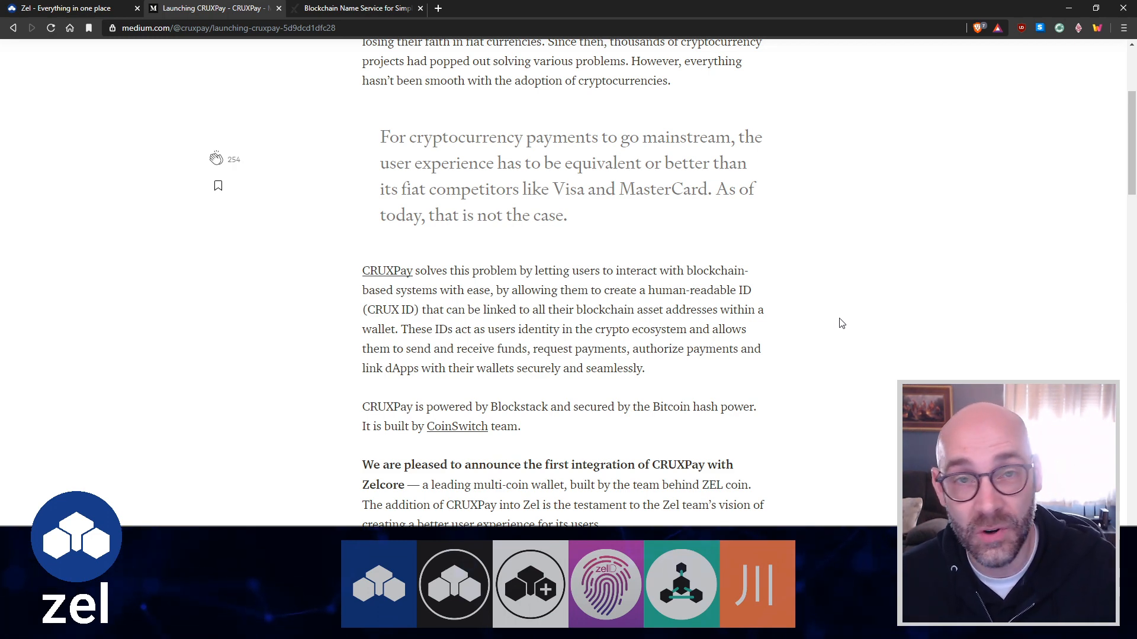
{"action": "mouse_move", "coordinate": [881, 320]}
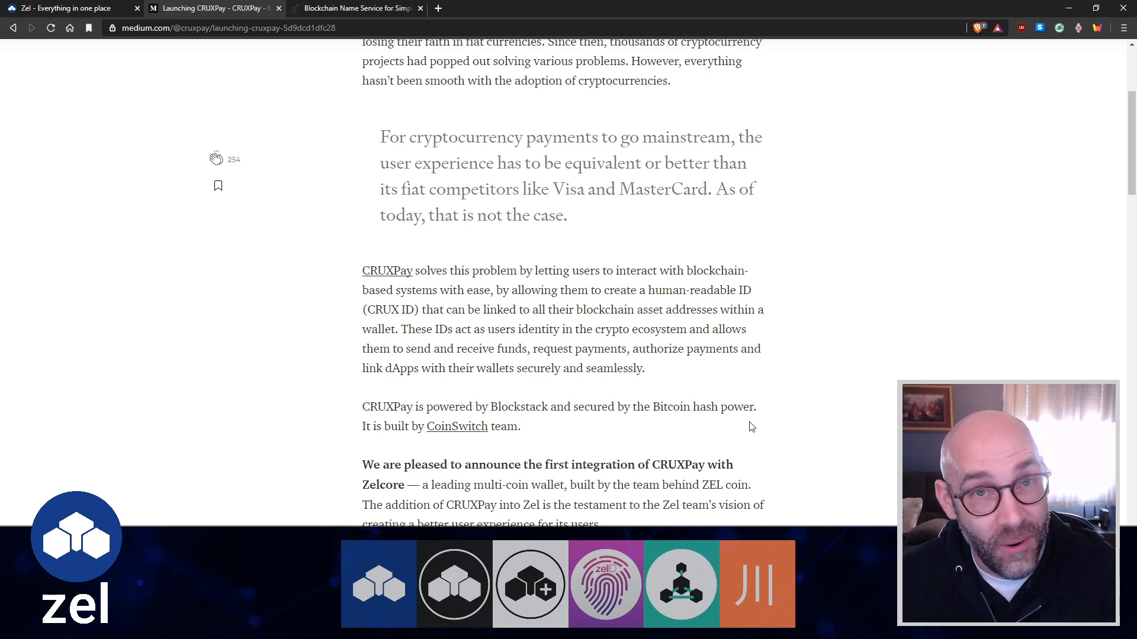
{"action": "mouse_move", "coordinate": [775, 429]}
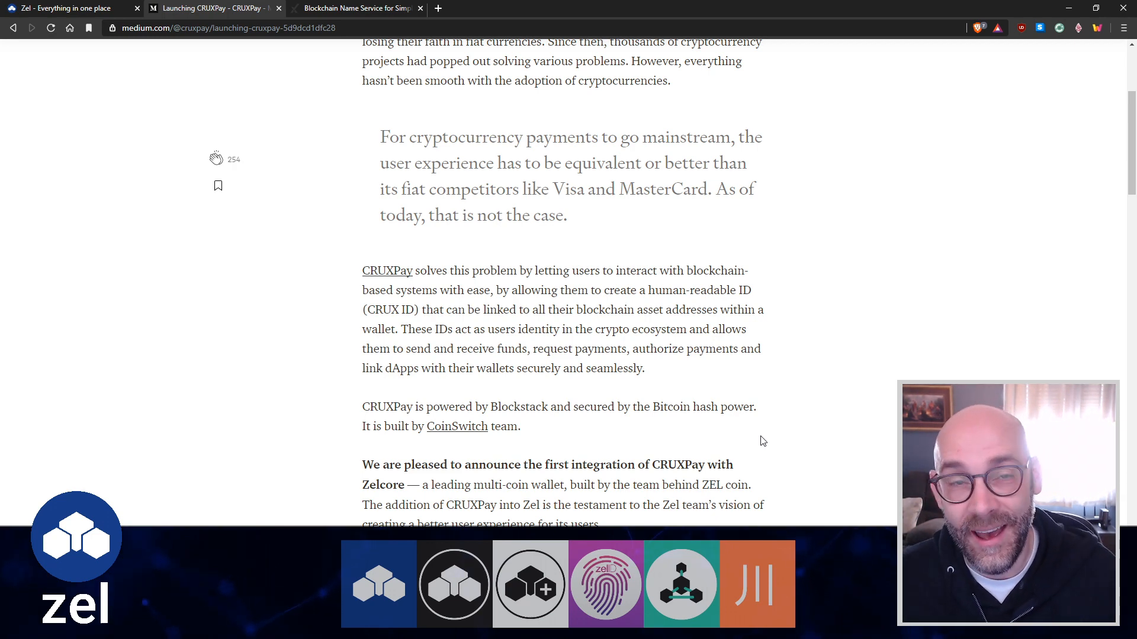
{"action": "mouse_move", "coordinate": [759, 448]}
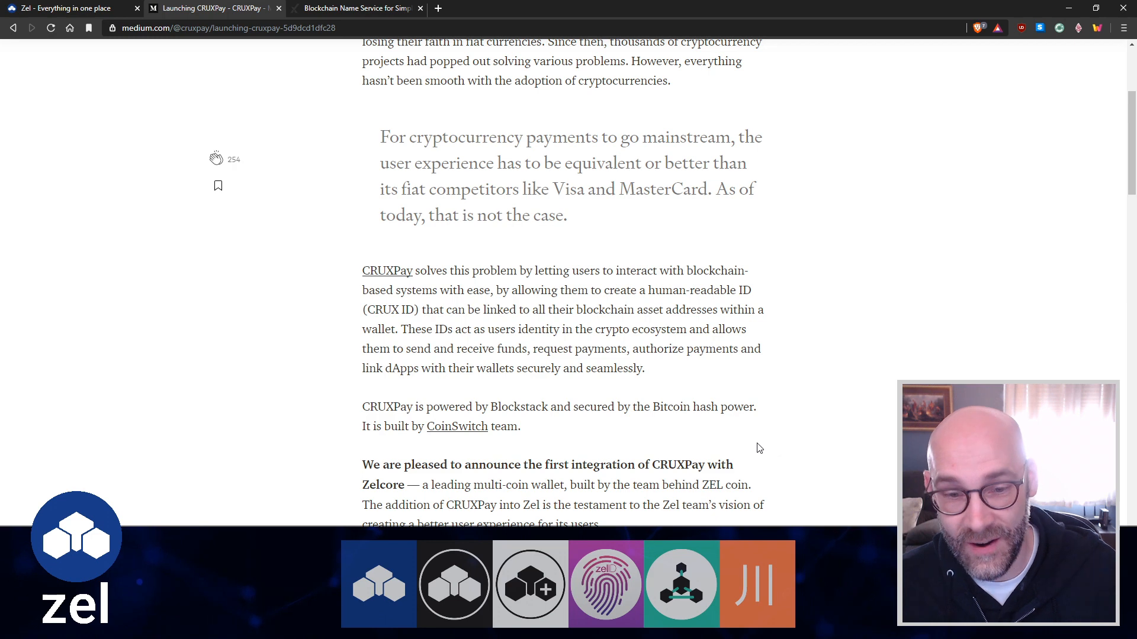
{"action": "mouse_move", "coordinate": [737, 430]}
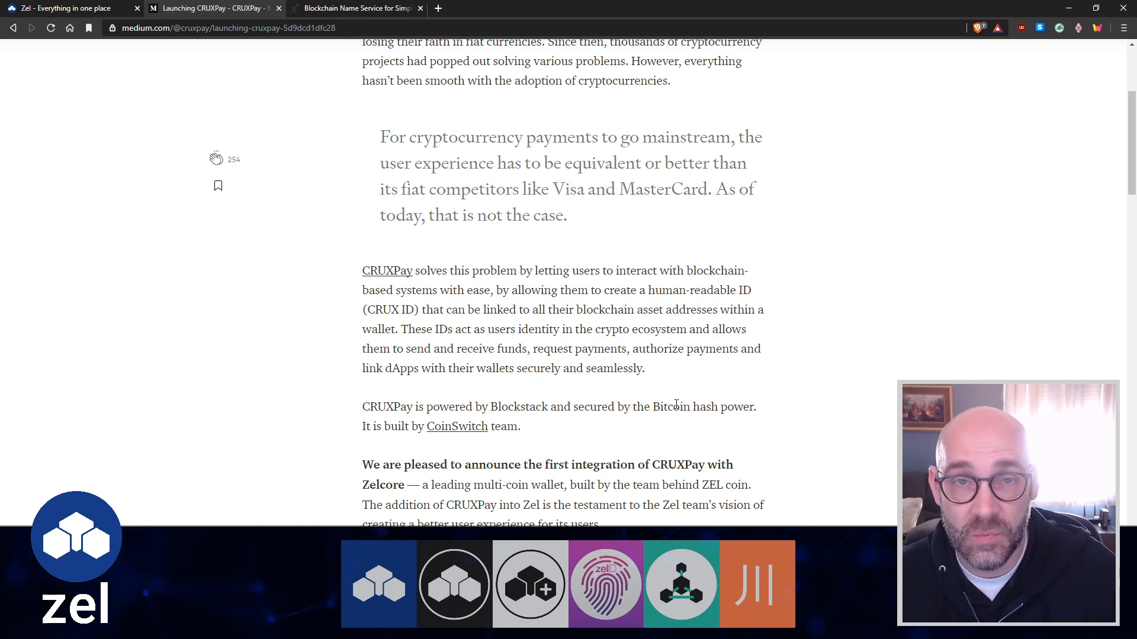
{"action": "mouse_move", "coordinate": [693, 418]}
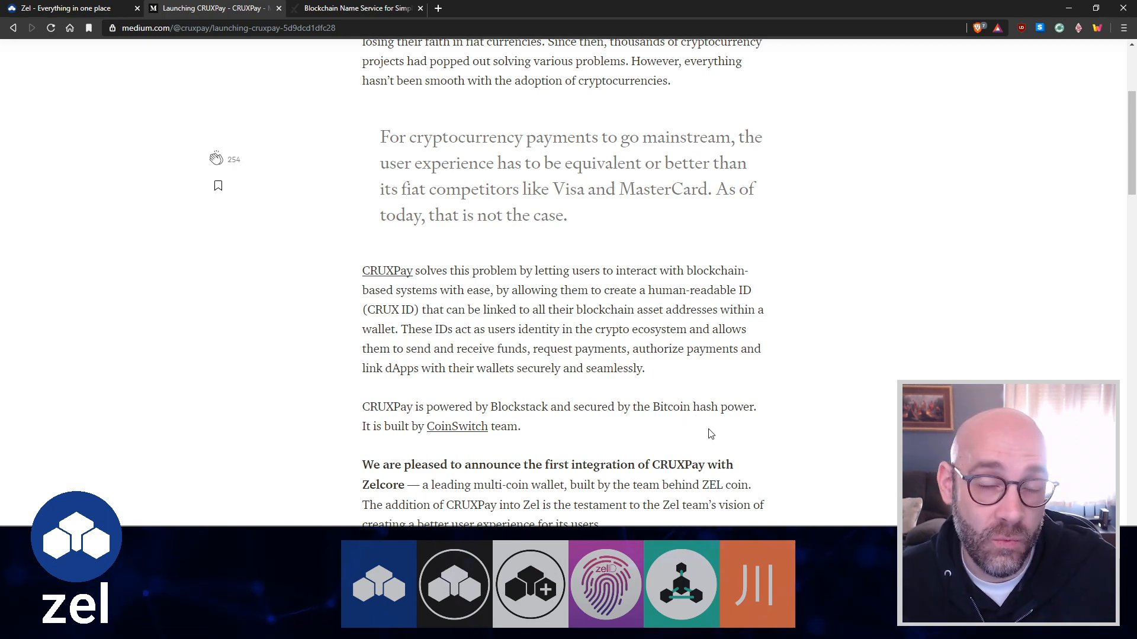
{"action": "mouse_move", "coordinate": [775, 449]}
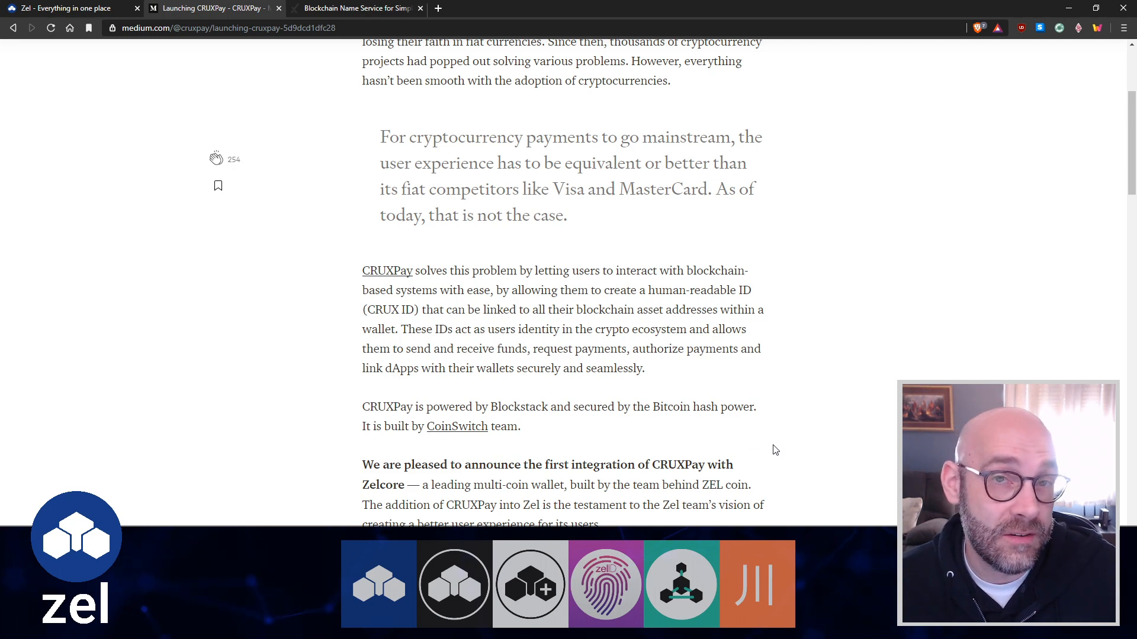
{"action": "mouse_move", "coordinate": [786, 445]}
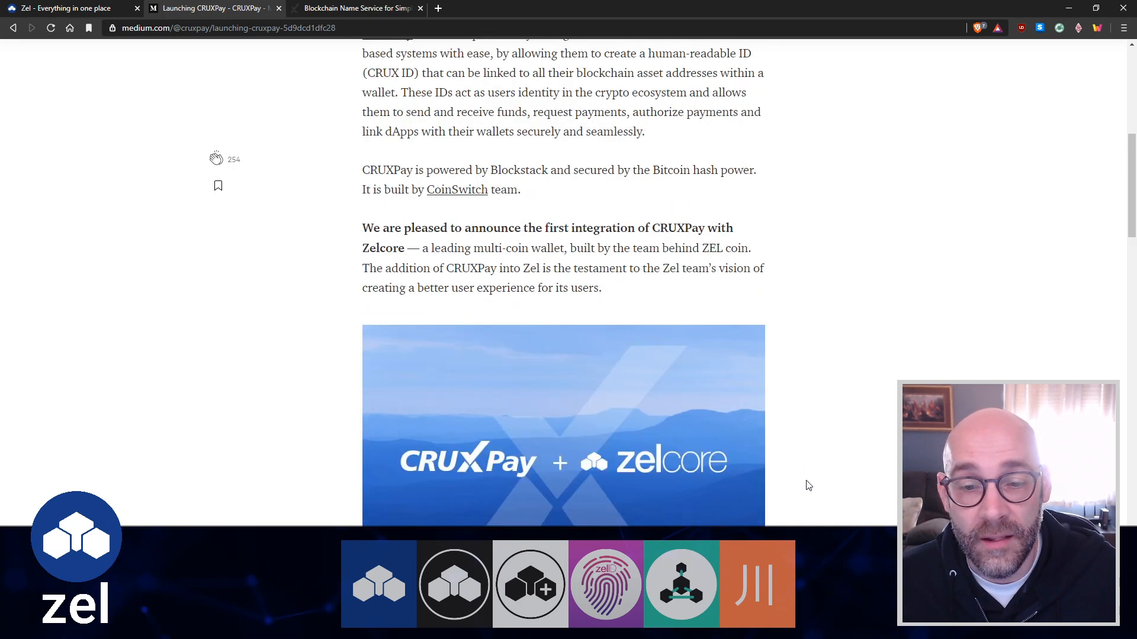
{"action": "scroll", "scroll_direction": "down", "scroll_amount": 3}
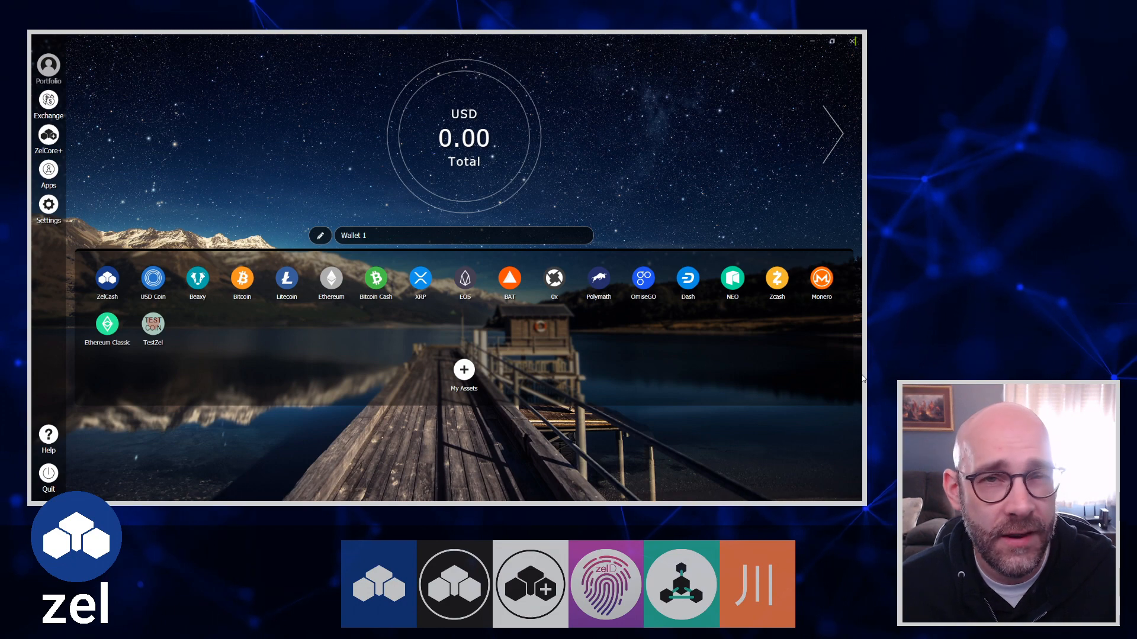
{"action": "mouse_move", "coordinate": [450, 349]}
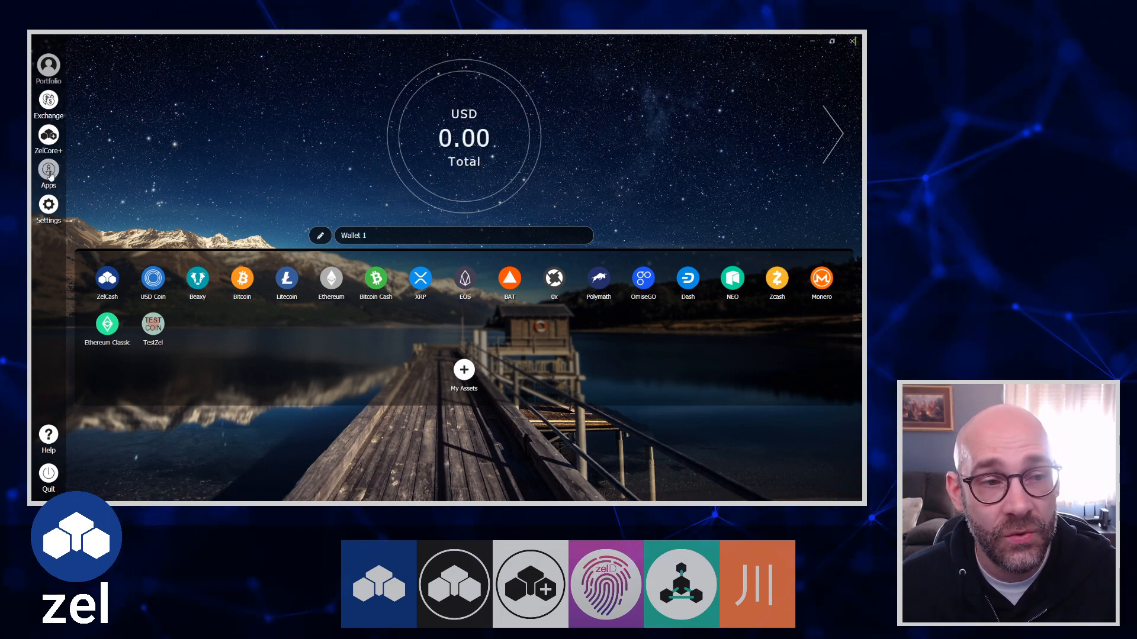
- Open CruxPay from the Apps hub and begin Setup CruxPay
{"action": "left_click", "coordinate": [48, 173]}
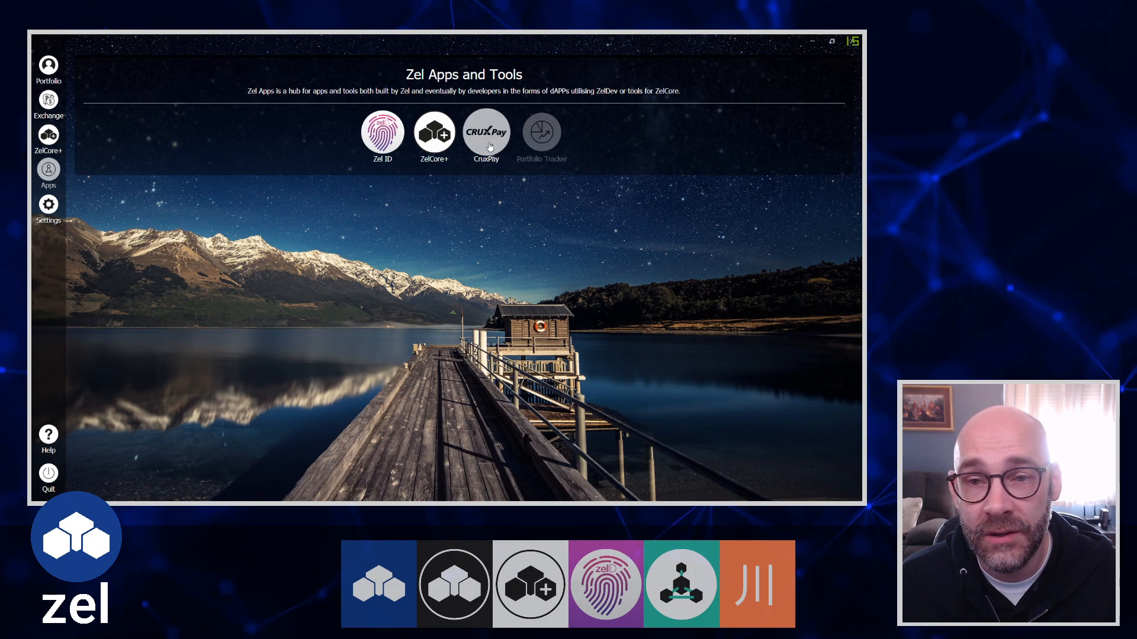
{"action": "left_click", "coordinate": [485, 132]}
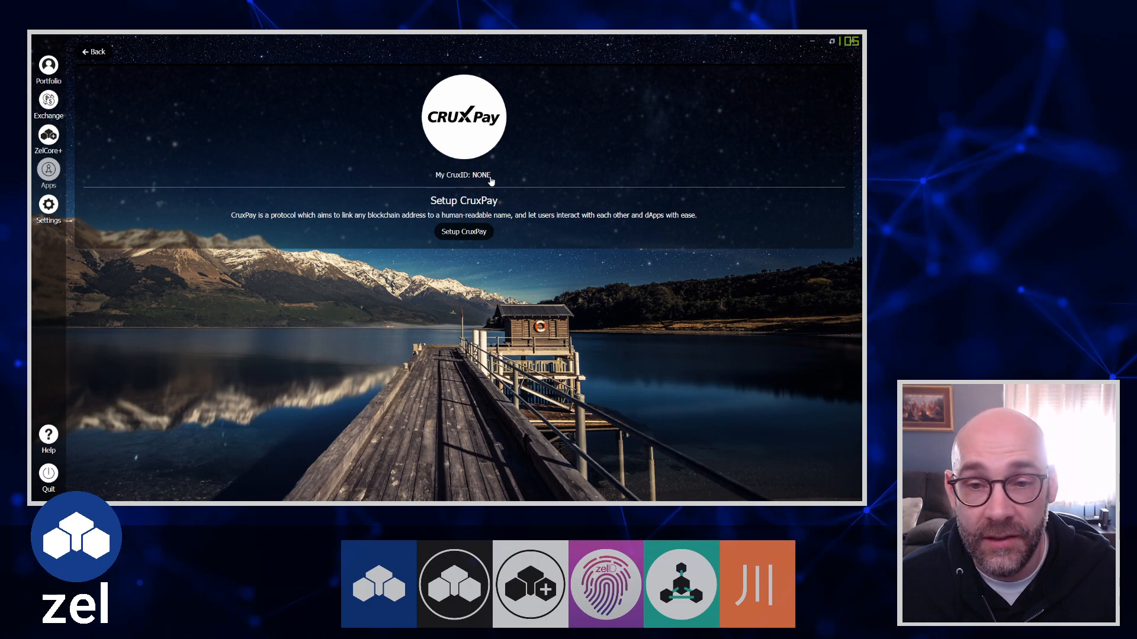
{"action": "mouse_move", "coordinate": [468, 224]}
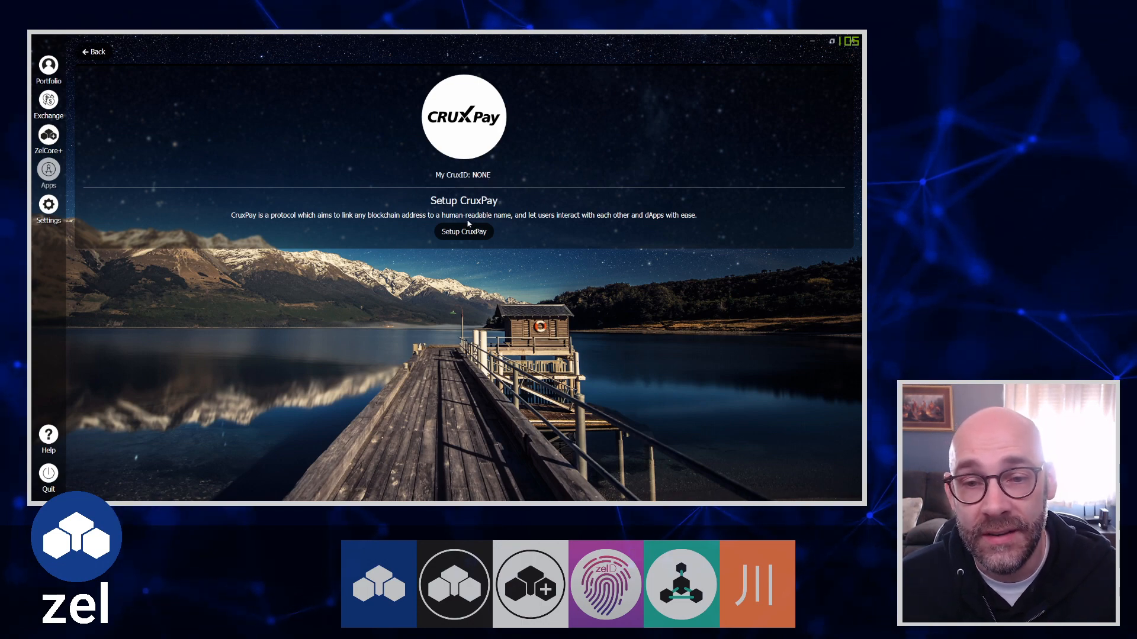
{"action": "left_click", "coordinate": [463, 231]}
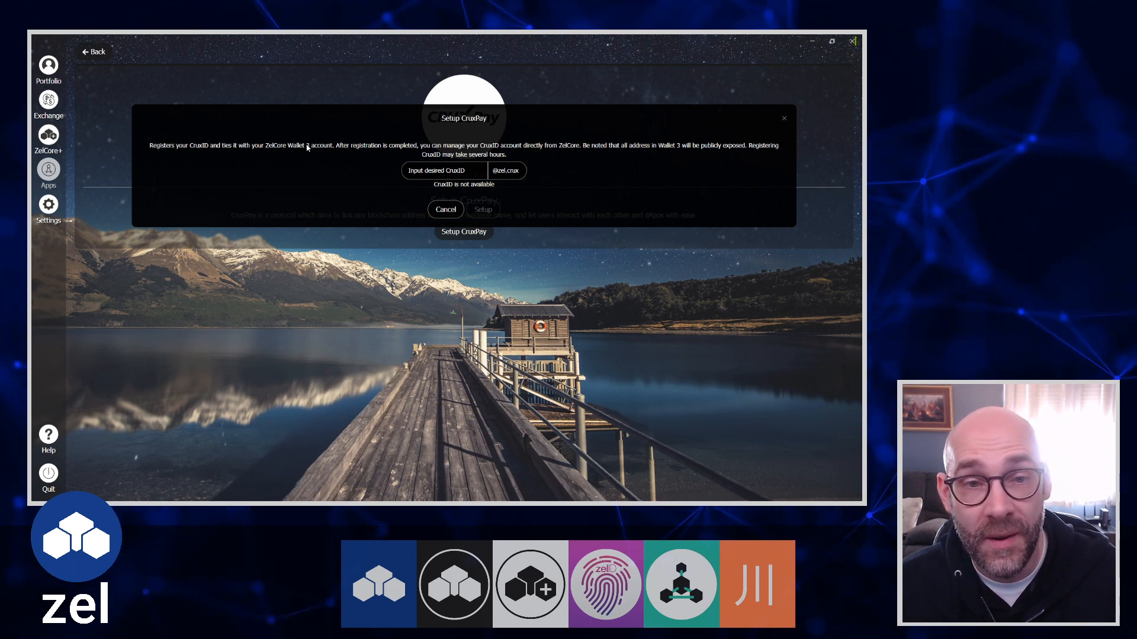
{"action": "mouse_move", "coordinate": [310, 150]}
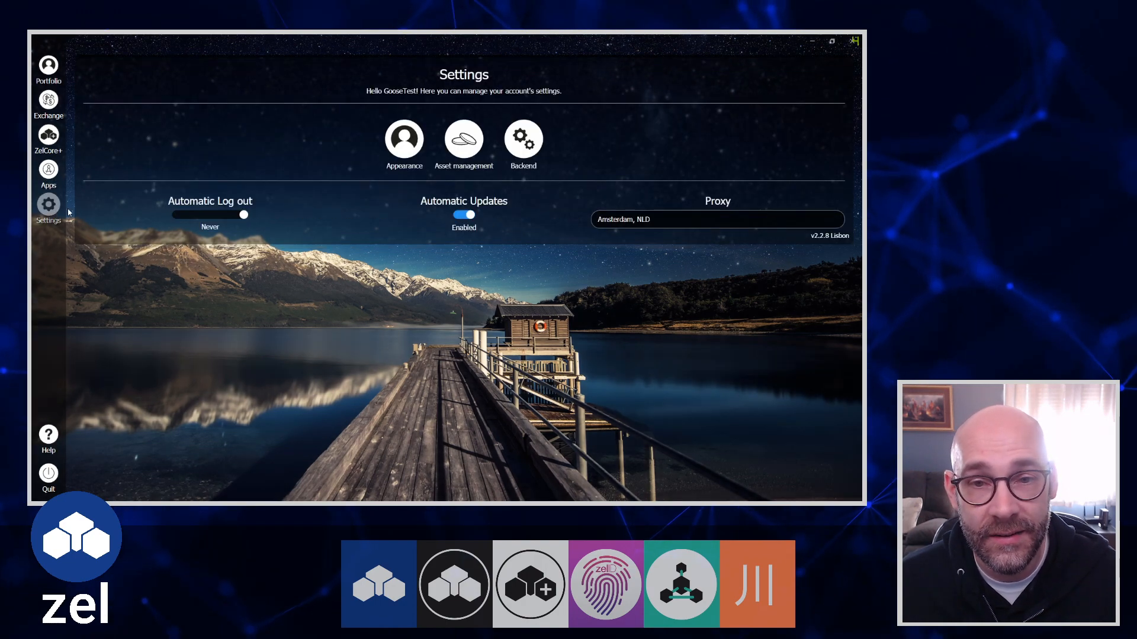
- Open Asset management in ZelCore Settings
{"action": "left_click", "coordinate": [463, 137]}
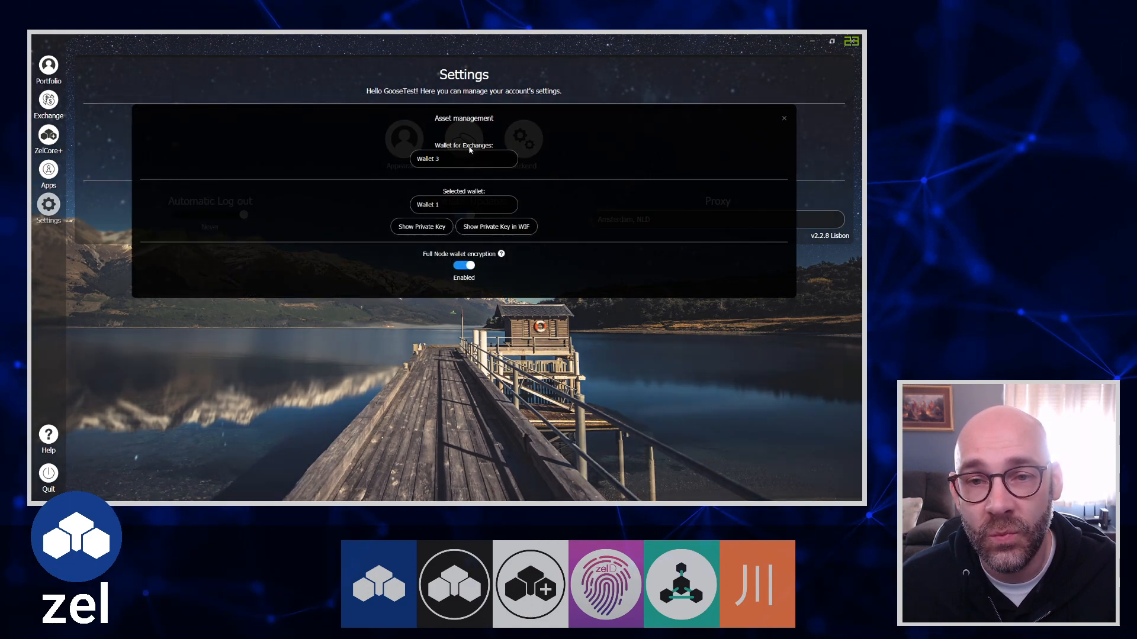
{"action": "mouse_move", "coordinate": [530, 175]}
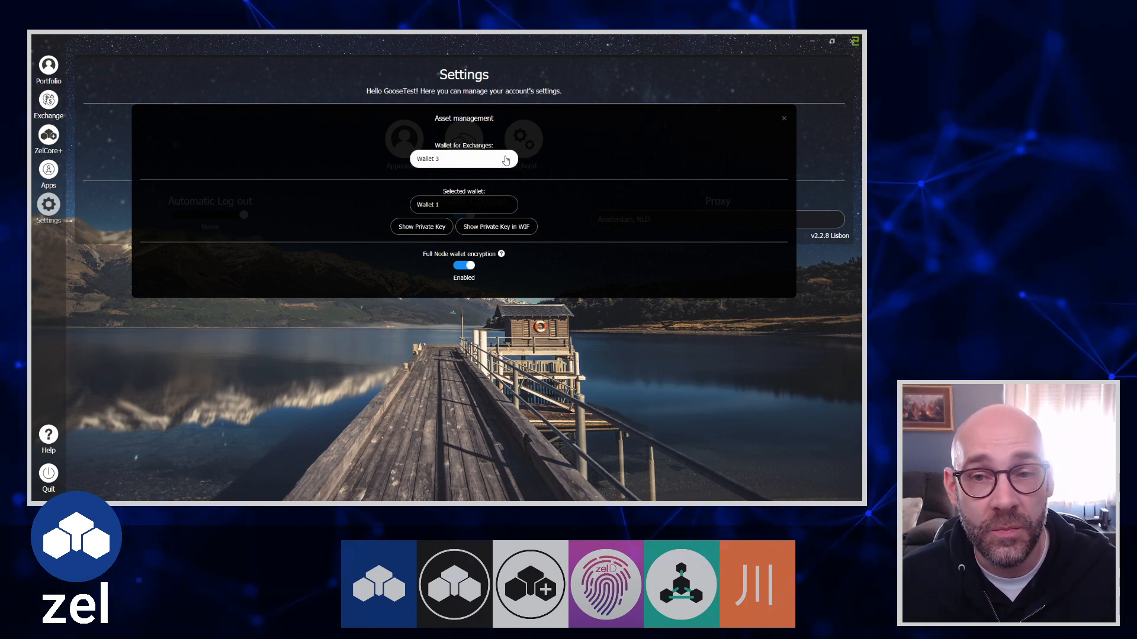
- Check the exchange wallet selection, then close the Asset management panel
{"action": "left_click", "coordinate": [462, 158]}
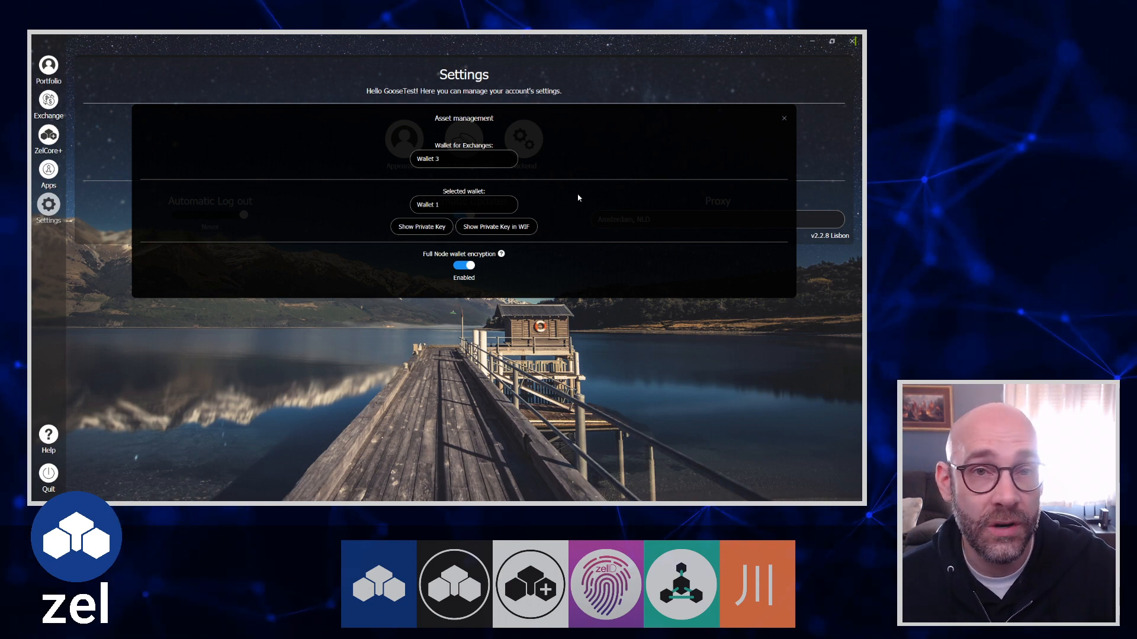
{"action": "mouse_move", "coordinate": [553, 211]}
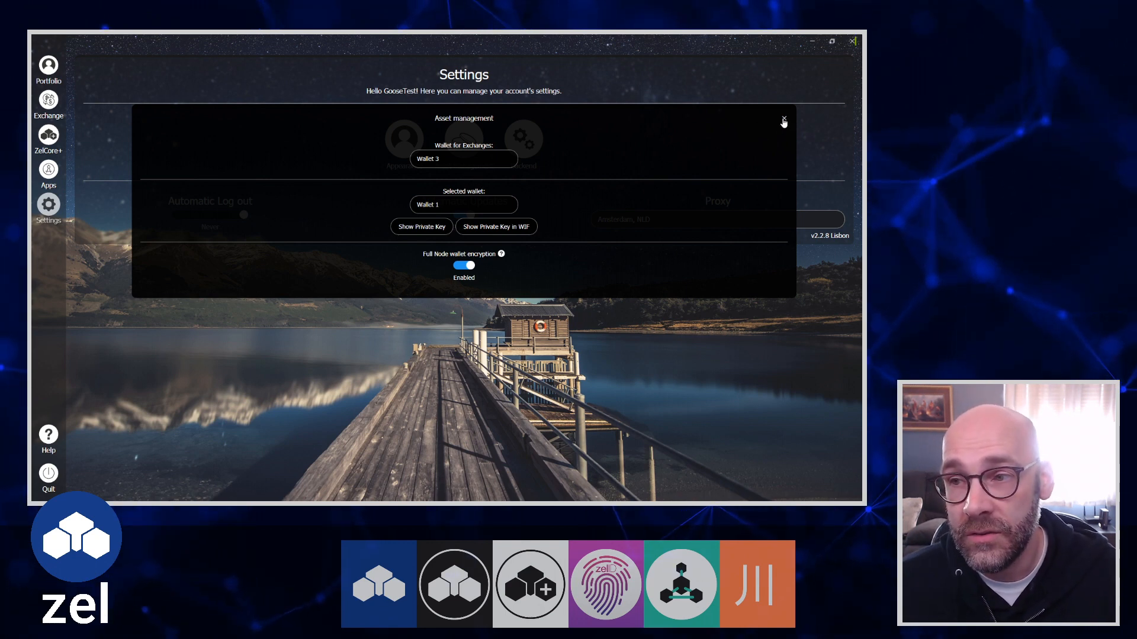
{"action": "left_click", "coordinate": [783, 119]}
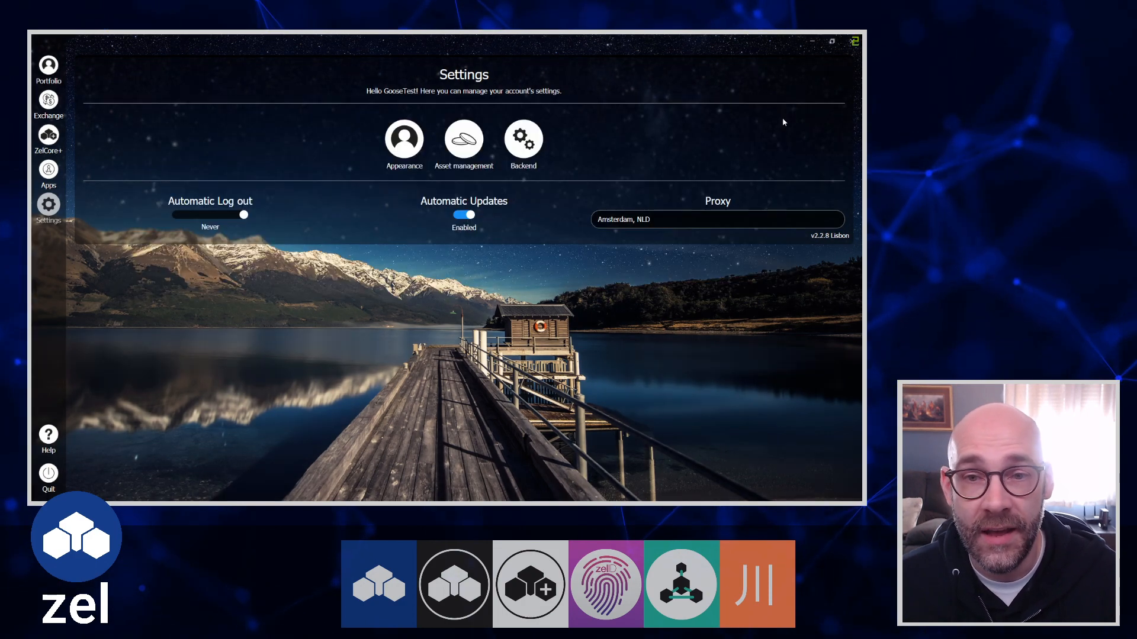
- Reopen CruxPay from the Apps hub and launch Setup CruxPay for Wallet 3
{"action": "left_click", "coordinate": [48, 174]}
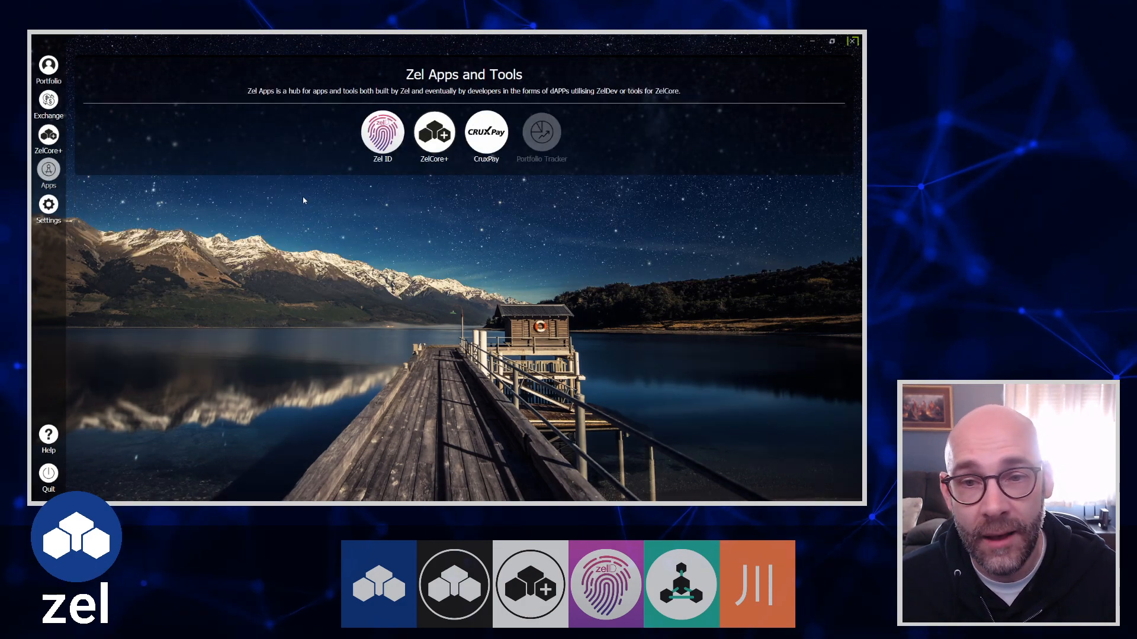
{"action": "left_click", "coordinate": [486, 132]}
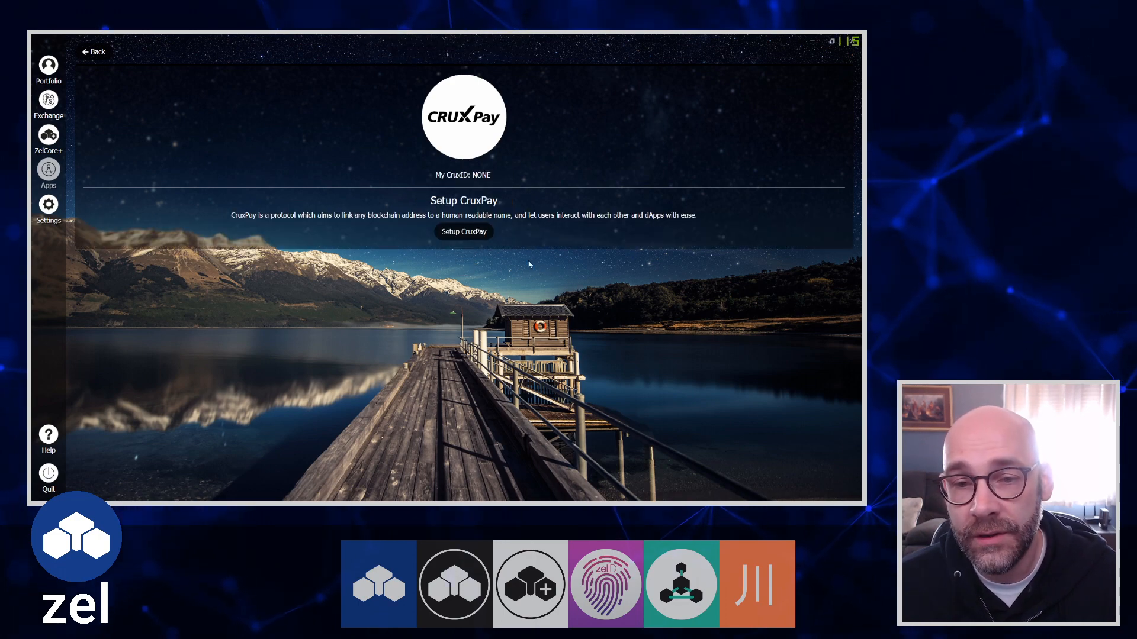
{"action": "left_click", "coordinate": [463, 232]}
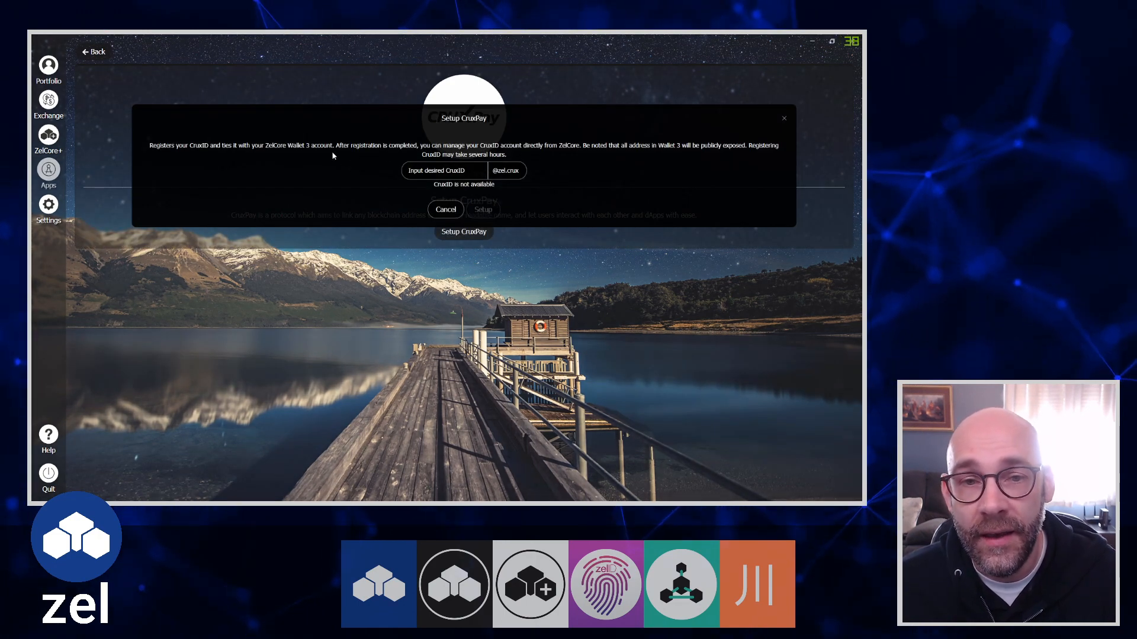
- Enter 'goose' as the desired CruxID in the setup dialog
{"action": "left_click", "coordinate": [443, 170]}
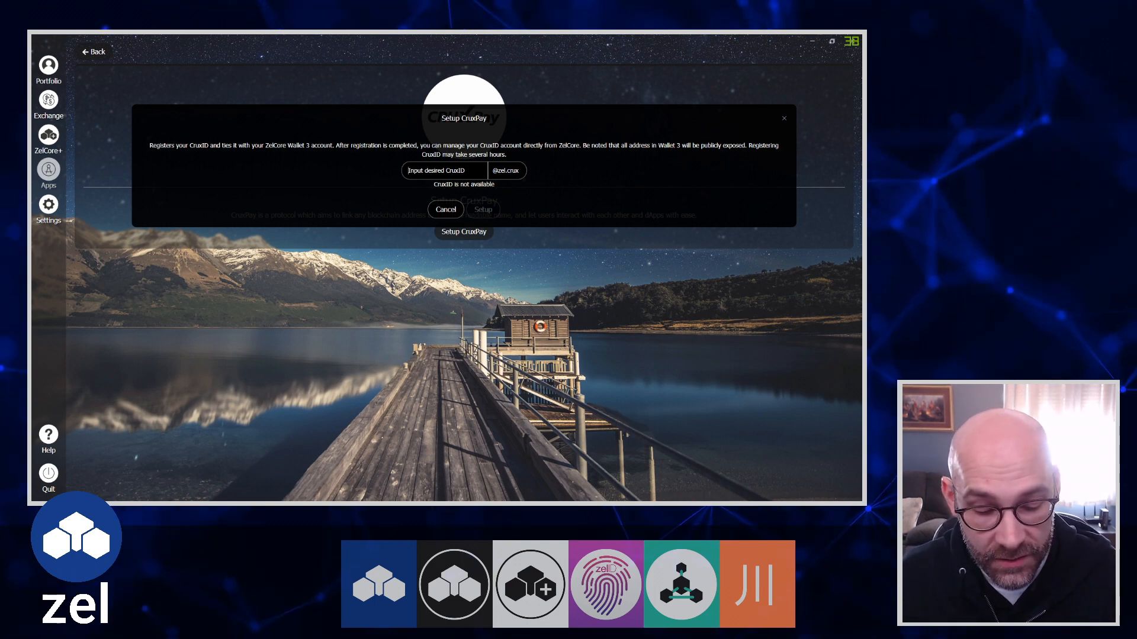
{"action": "type", "text": "goose"}
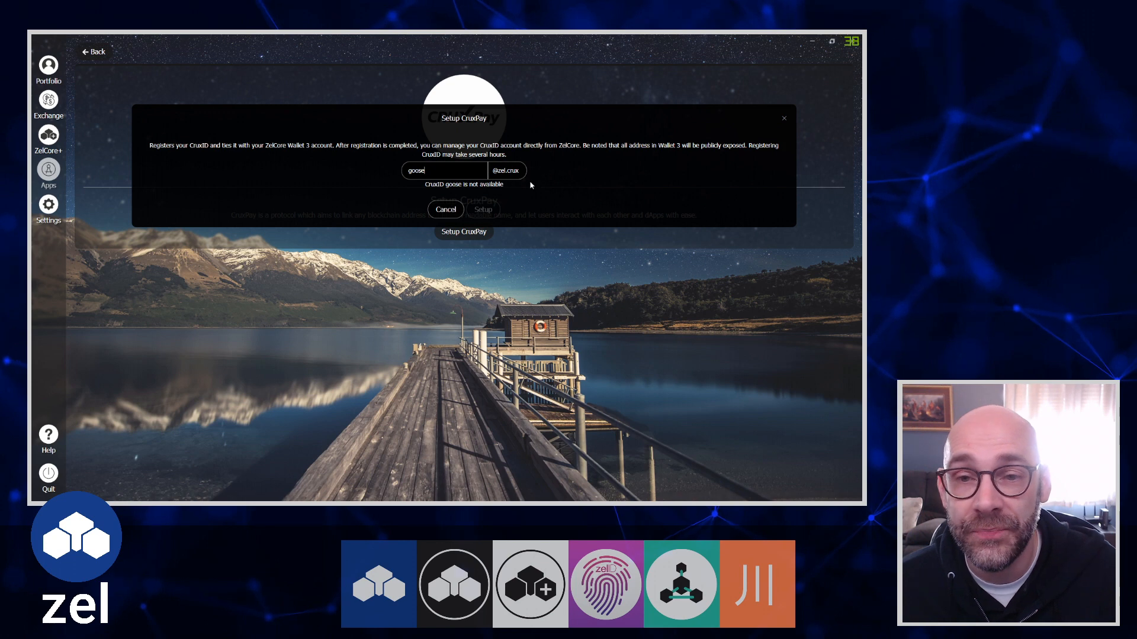
{"action": "mouse_move", "coordinate": [381, 190]}
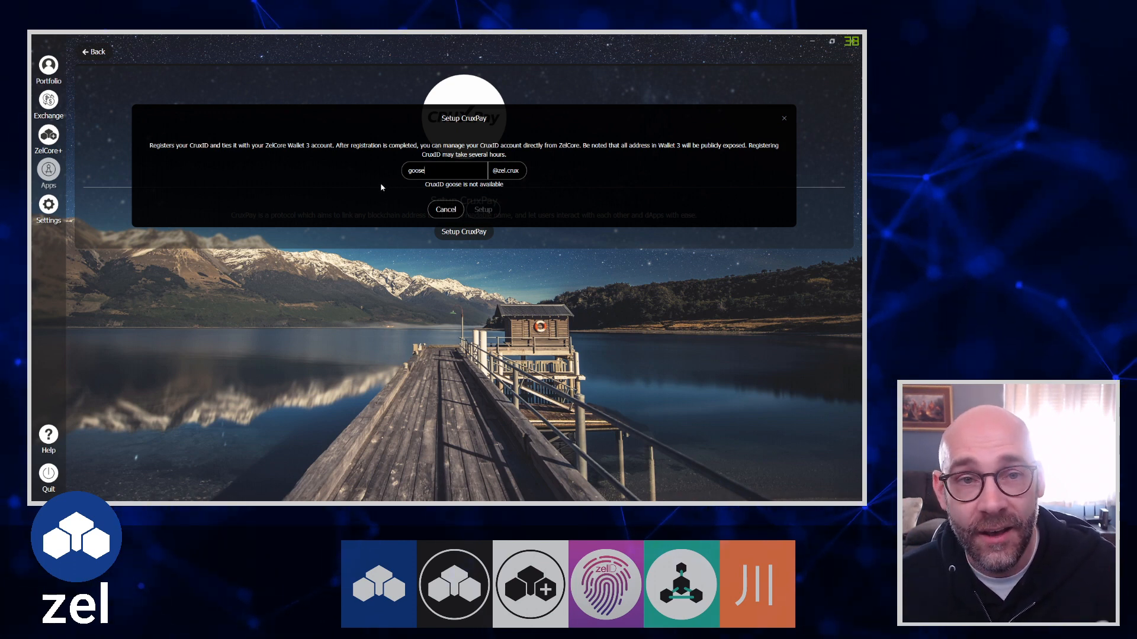
{"action": "mouse_move", "coordinate": [317, 165]}
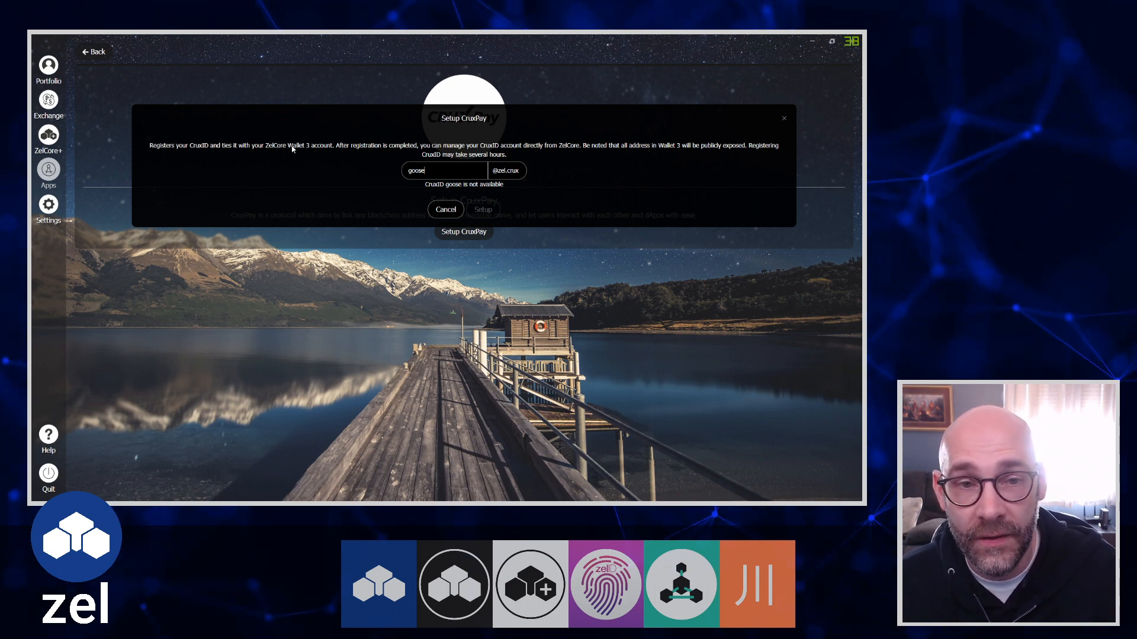
{"action": "mouse_move", "coordinate": [307, 149]}
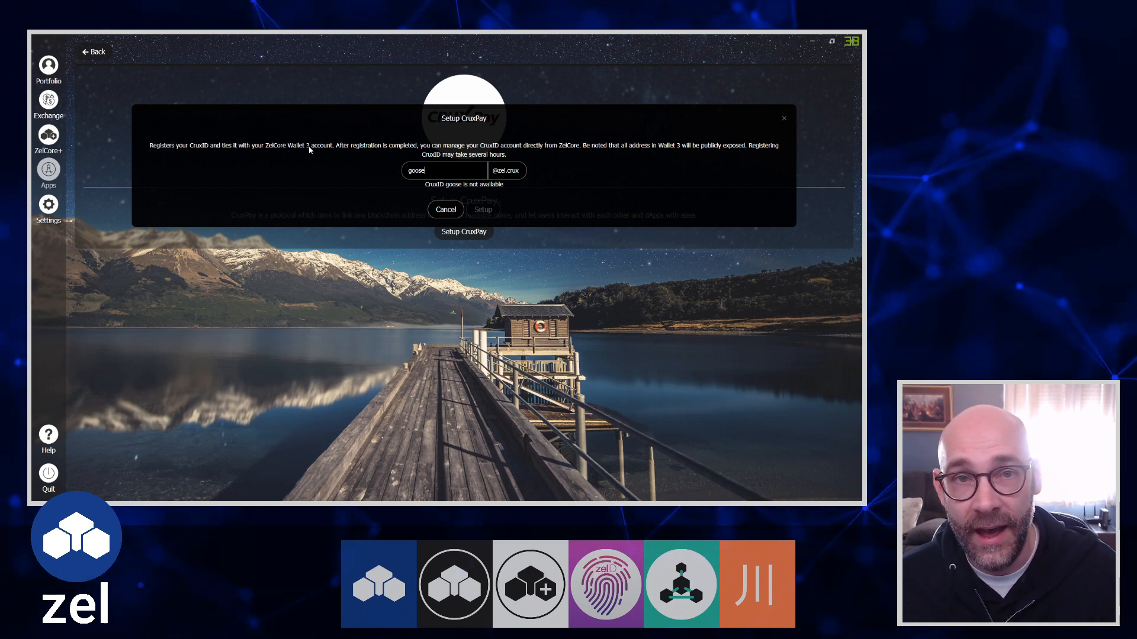
{"action": "mouse_move", "coordinate": [585, 184]}
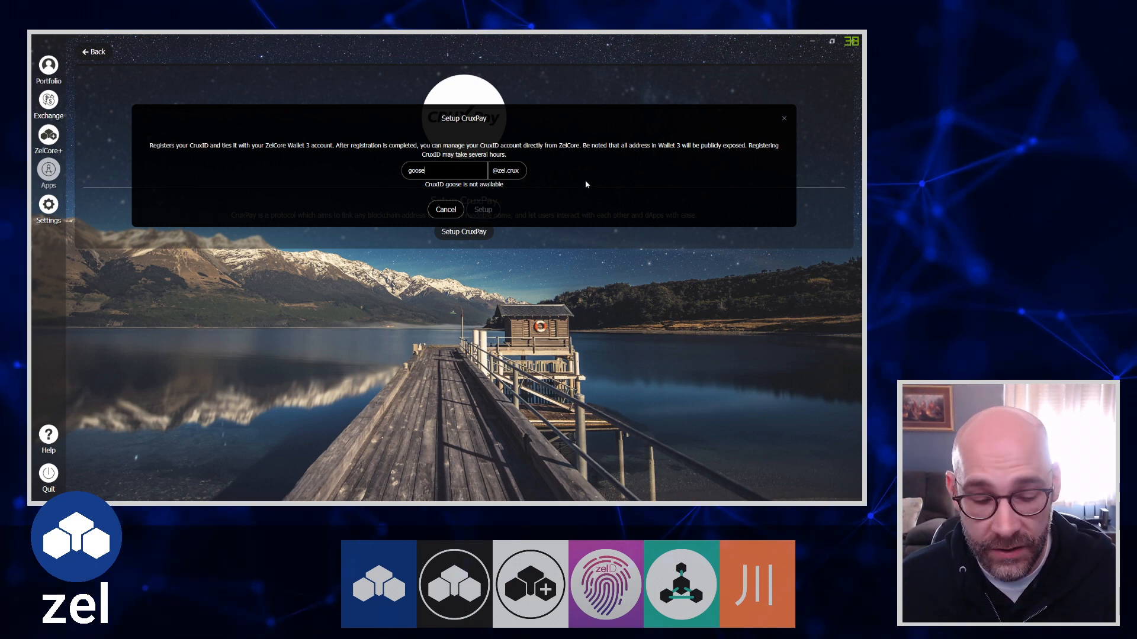
{"action": "mouse_move", "coordinate": [611, 196]}
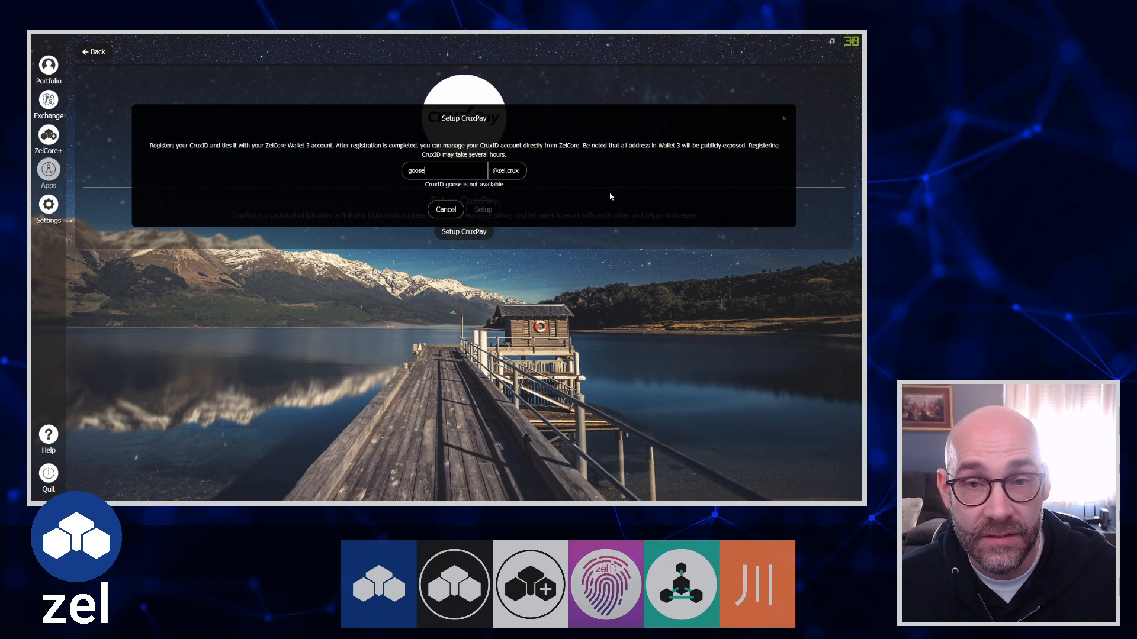
{"action": "mouse_move", "coordinate": [607, 199]}
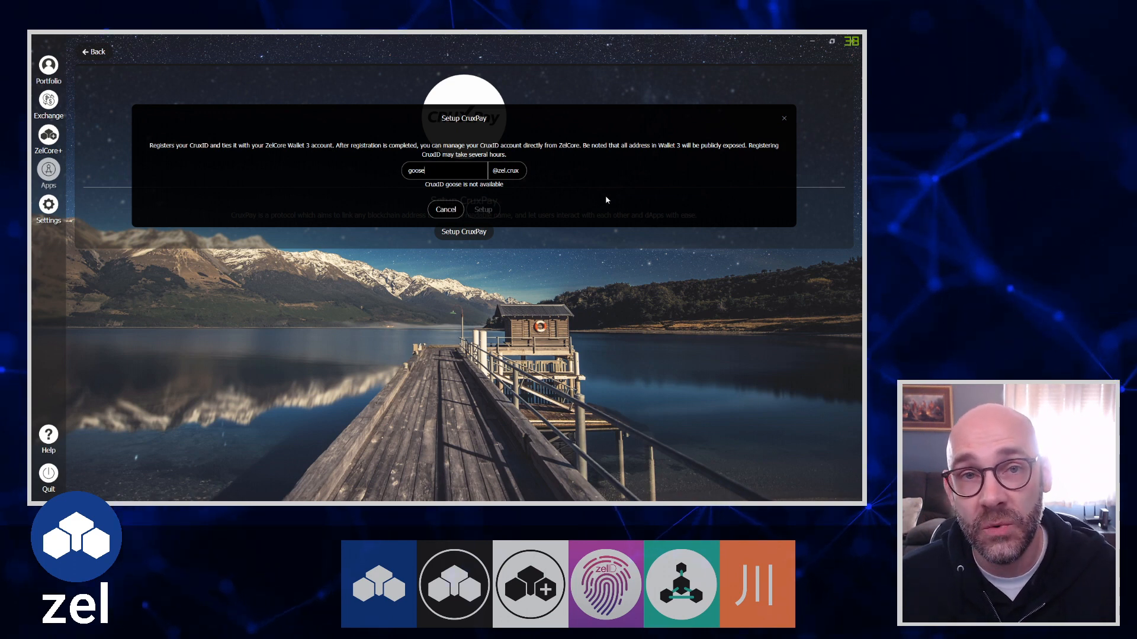
{"action": "mouse_move", "coordinate": [593, 219]}
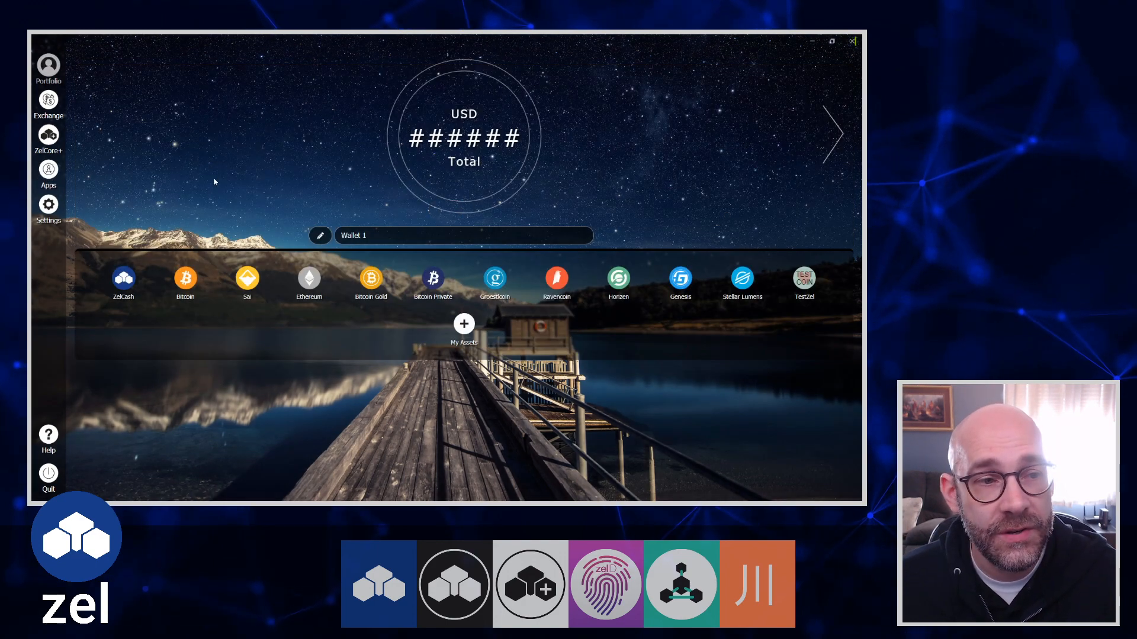
{"action": "left_click", "coordinate": [48, 174]}
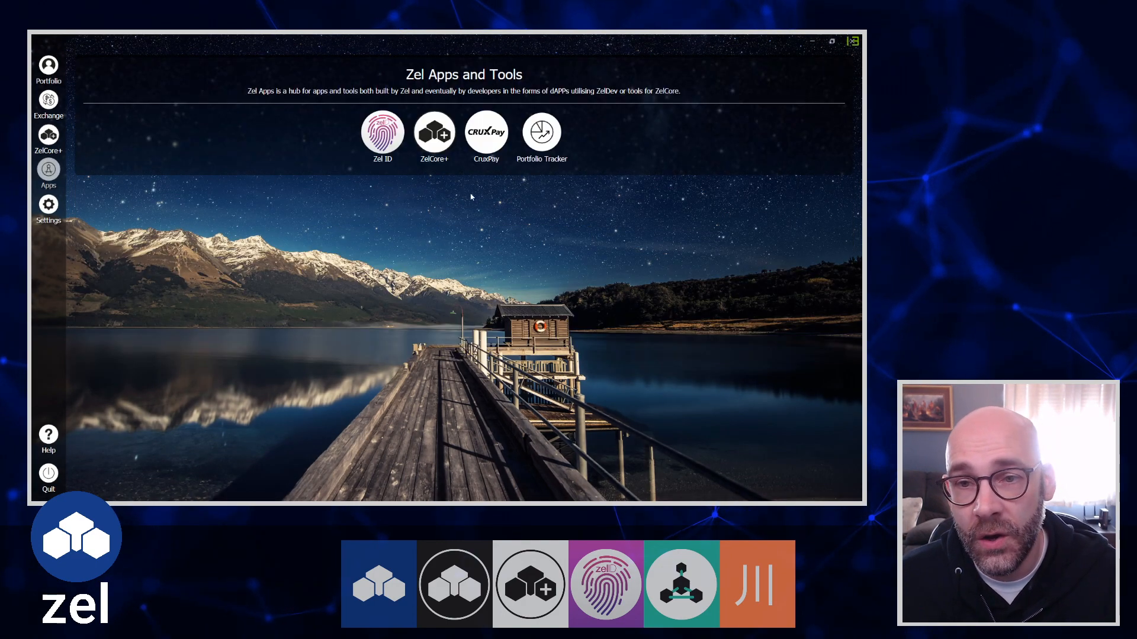
{"action": "left_click", "coordinate": [485, 132]}
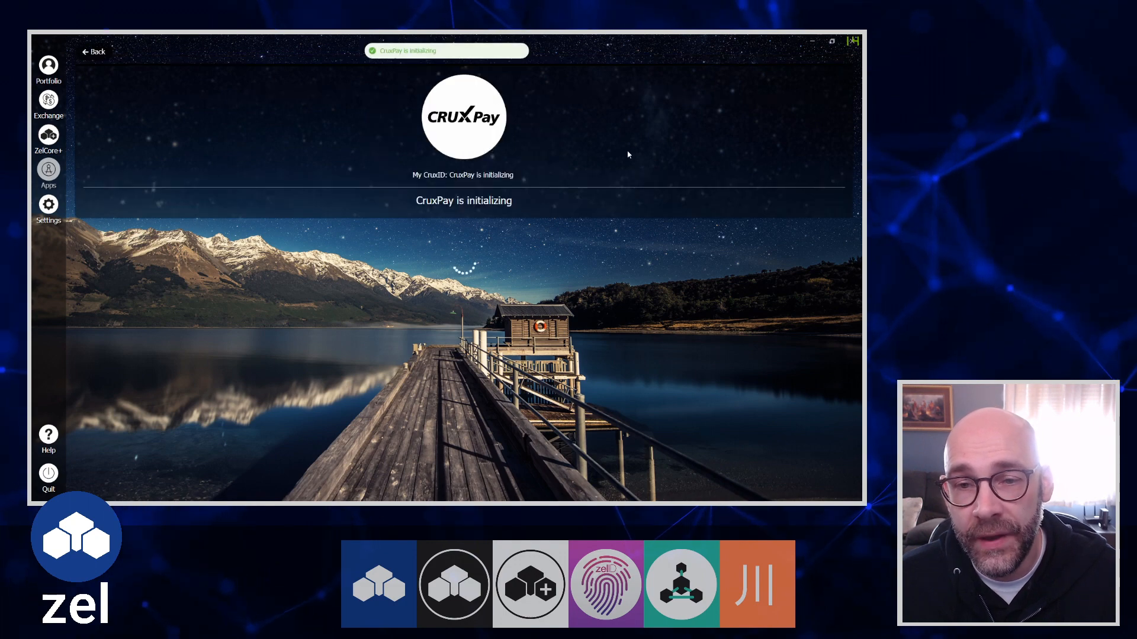
{"action": "mouse_move", "coordinate": [622, 236]}
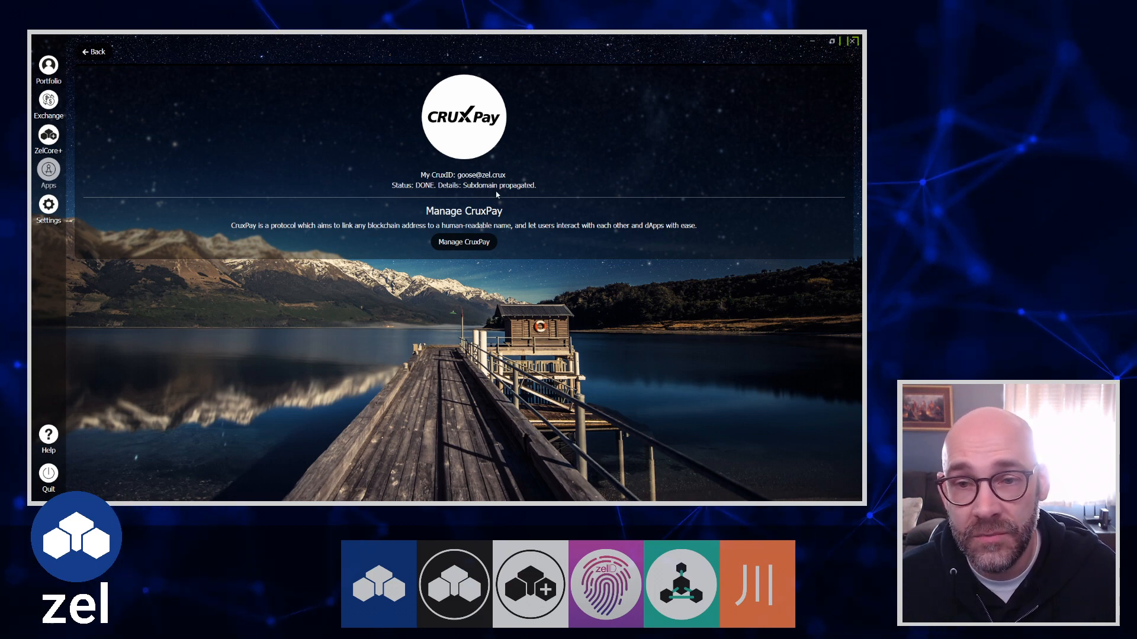
{"action": "mouse_move", "coordinate": [491, 197]}
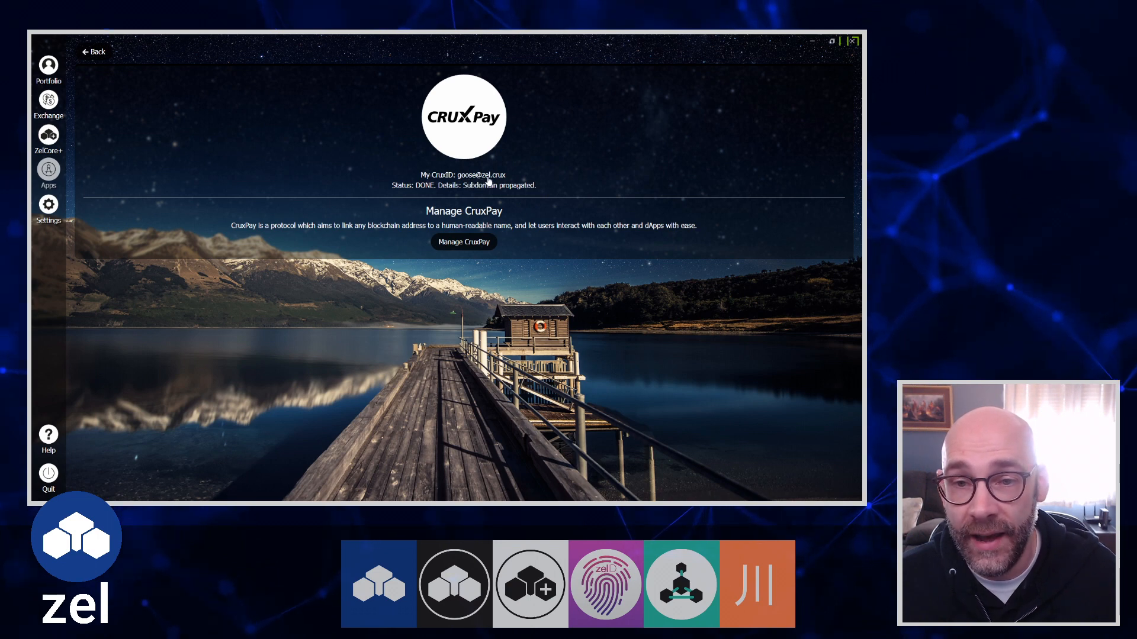
{"action": "mouse_move", "coordinate": [527, 236]}
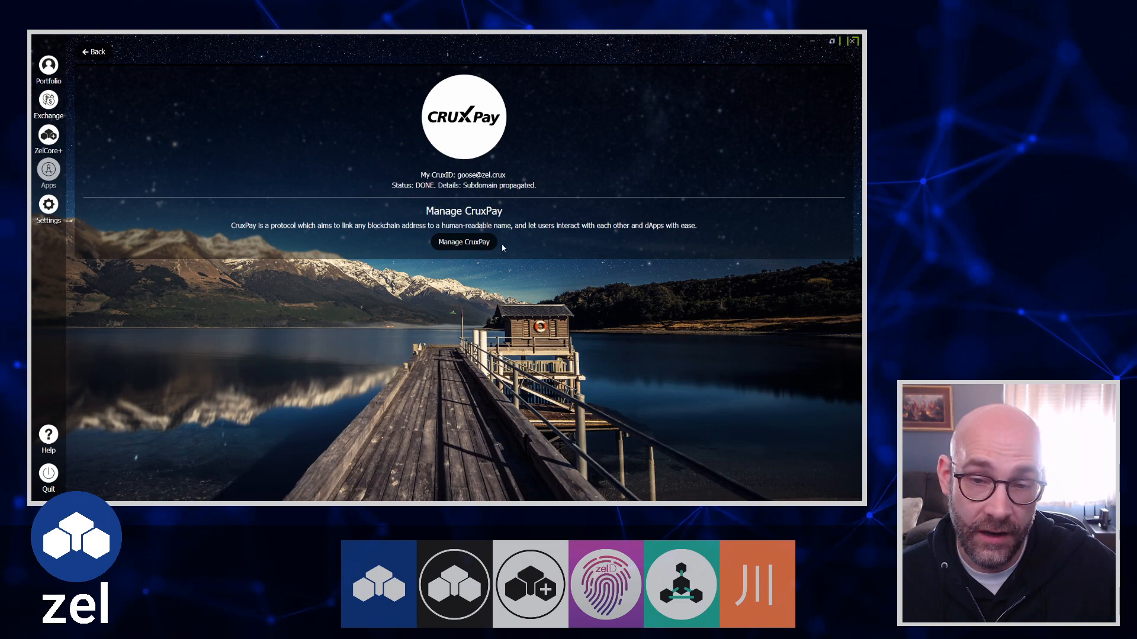
{"action": "left_click", "coordinate": [463, 242]}
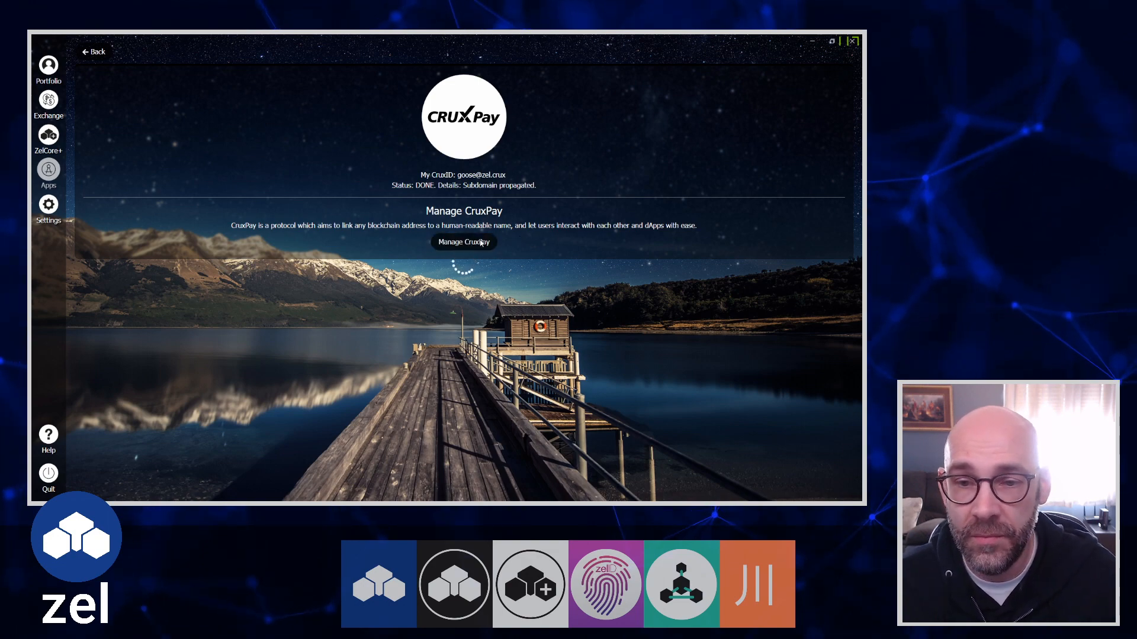
{"action": "mouse_move", "coordinate": [613, 248]}
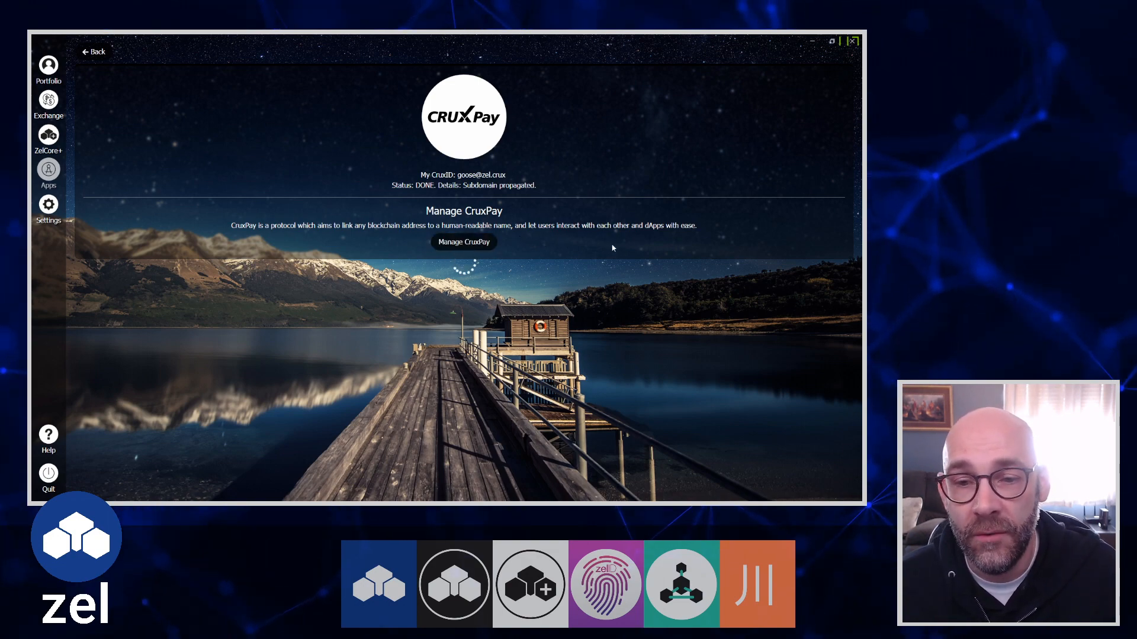
{"action": "left_click", "coordinate": [463, 242]}
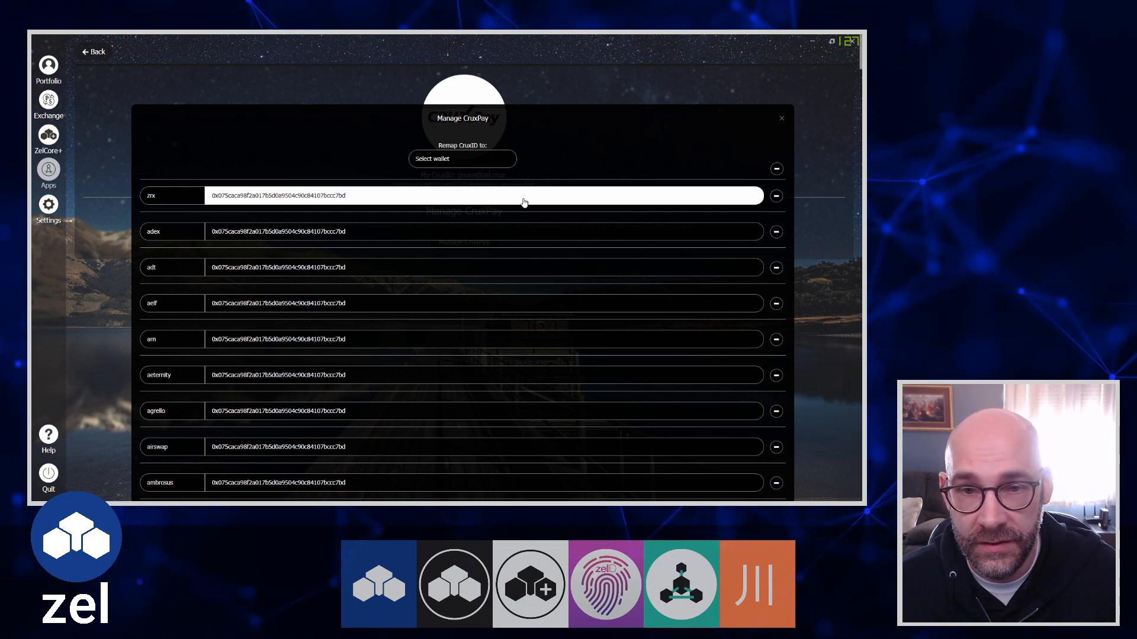
{"action": "left_click", "coordinate": [462, 158]}
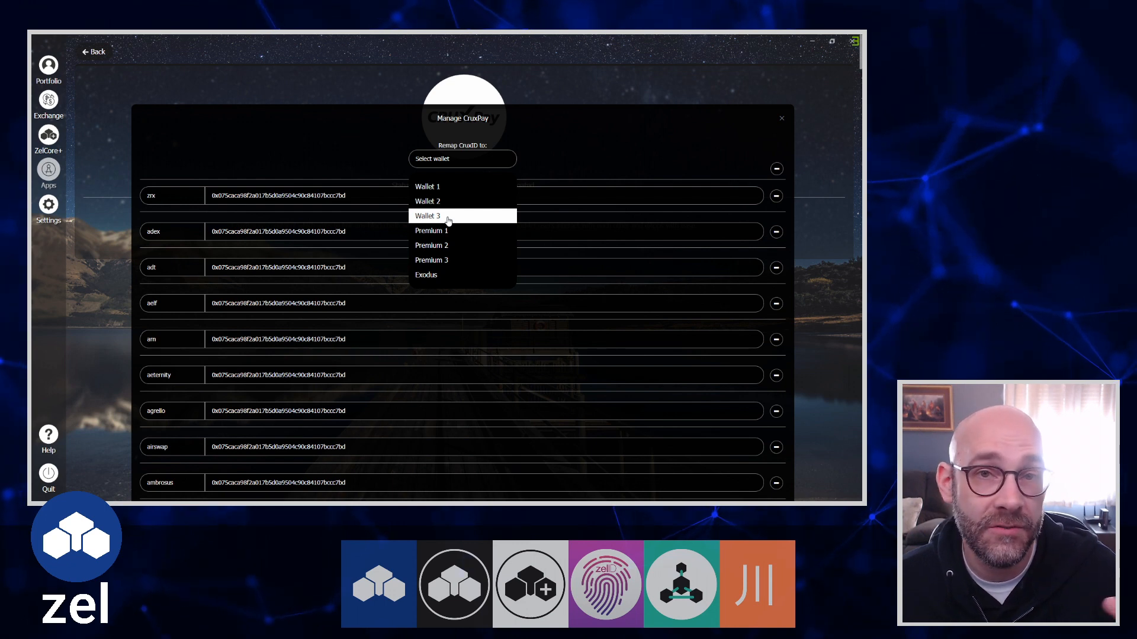
{"action": "mouse_move", "coordinate": [432, 231]}
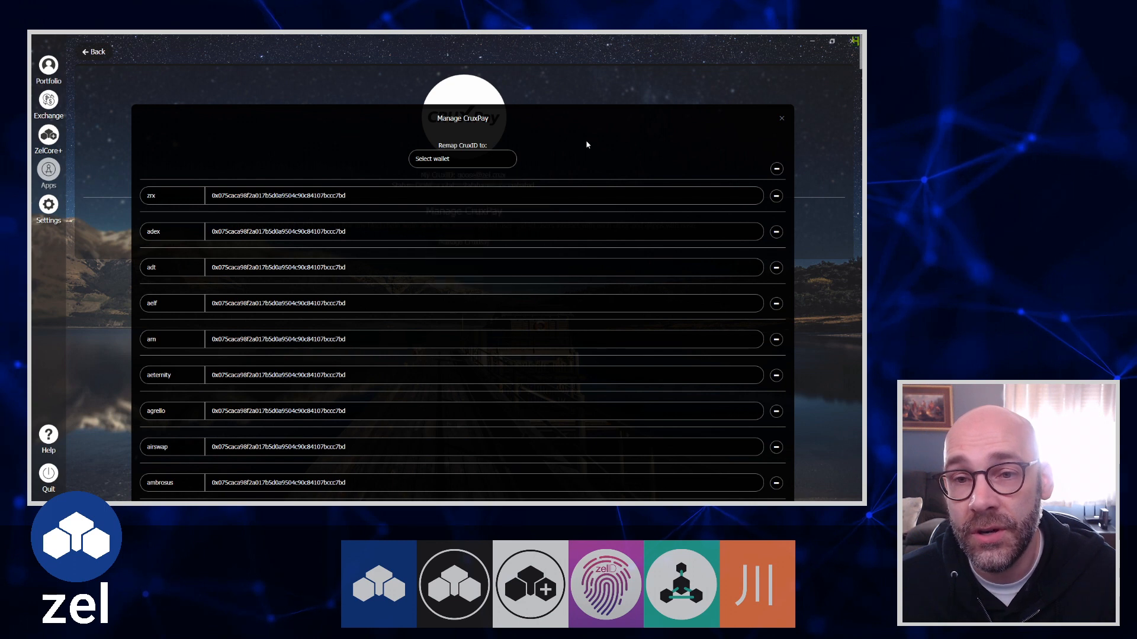
{"action": "mouse_move", "coordinate": [594, 159]}
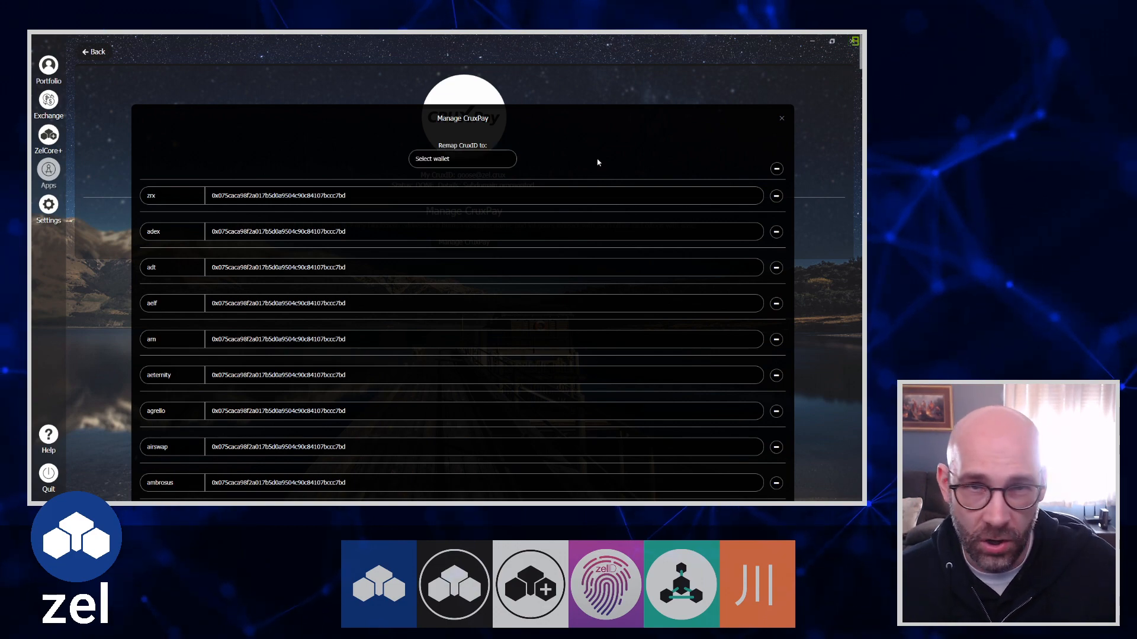
{"action": "left_click", "coordinate": [781, 117]}
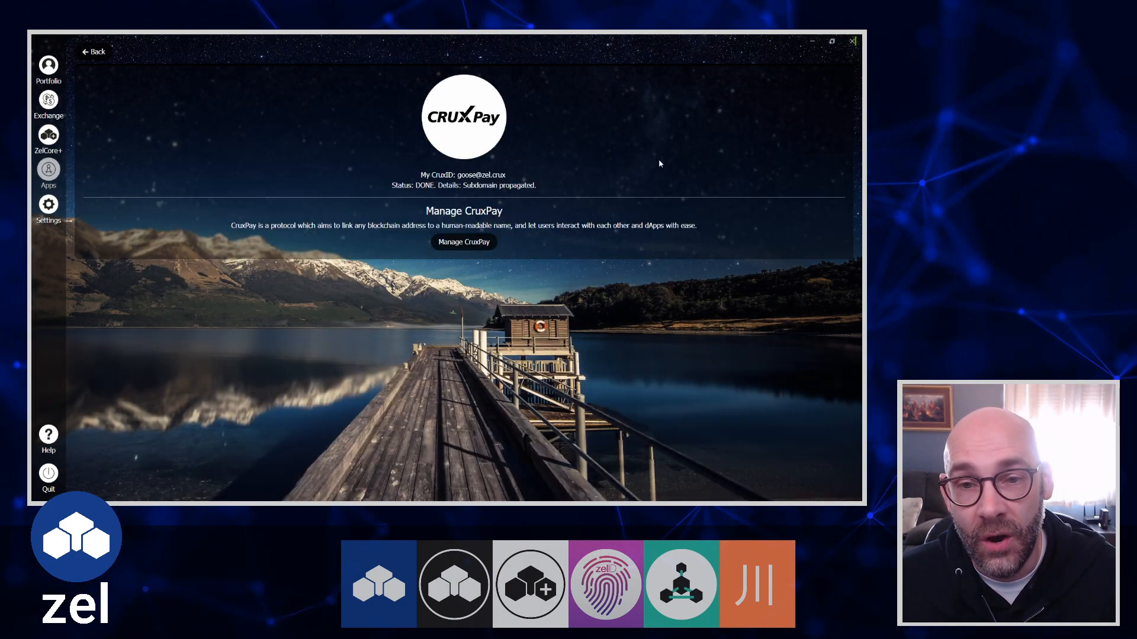
- Start a ZEL send from Wallet 1, verify the d2FA PIN, and enter recipient goose
{"action": "left_click", "coordinate": [48, 69]}
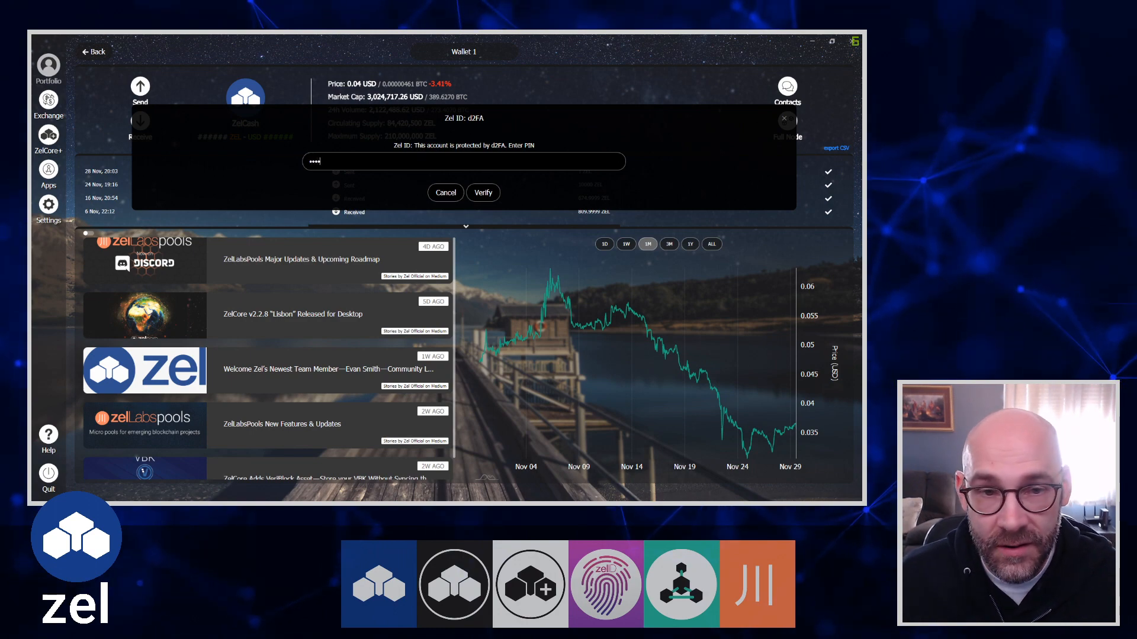
{"action": "left_click", "coordinate": [483, 191]}
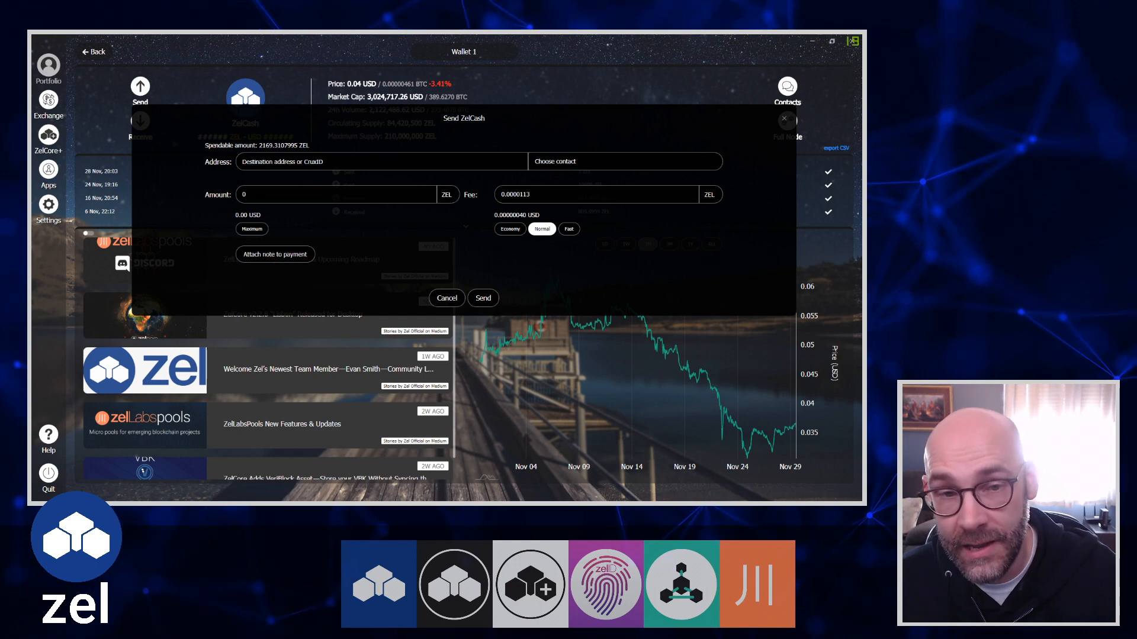
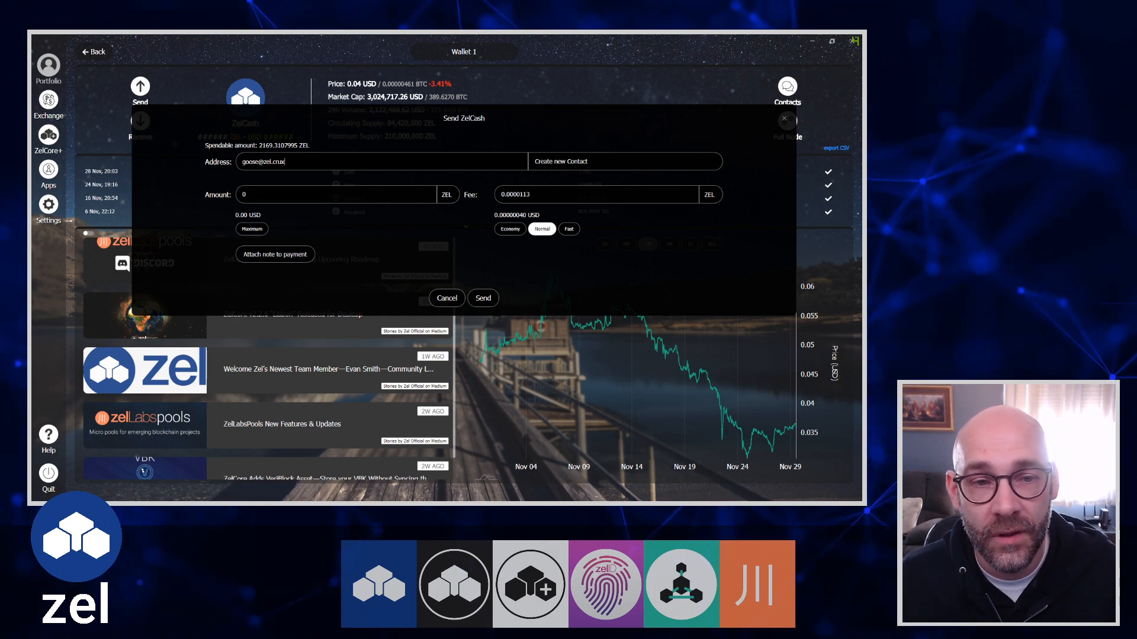
- Enter amount 1 ZEL and confirm sending the payment
{"action": "type", "text": "1"}
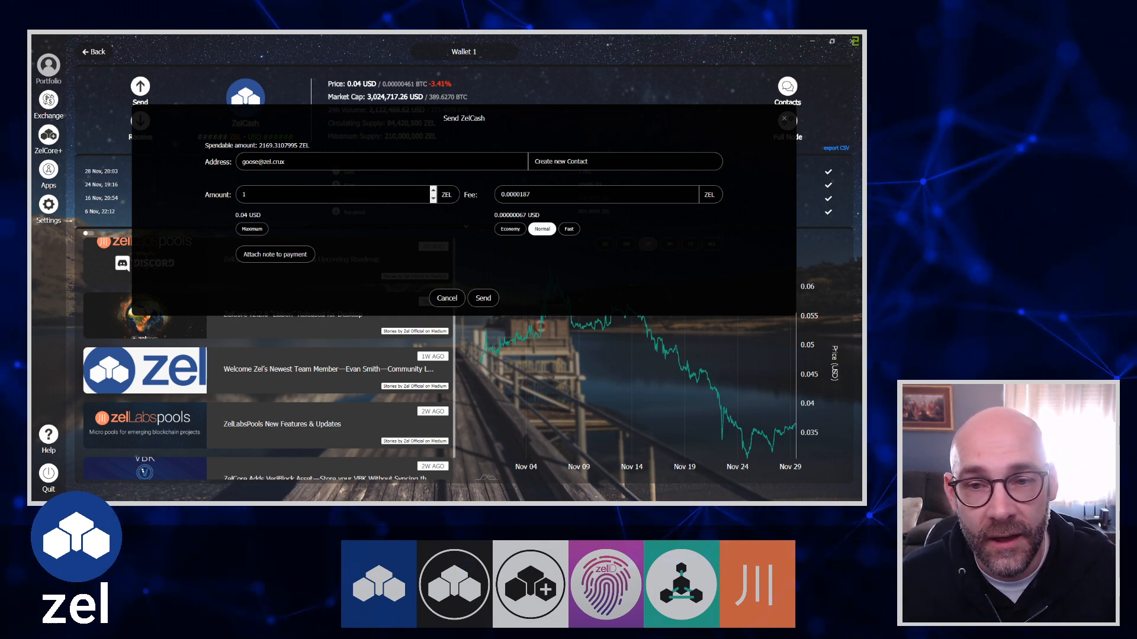
{"action": "left_click", "coordinate": [483, 297]}
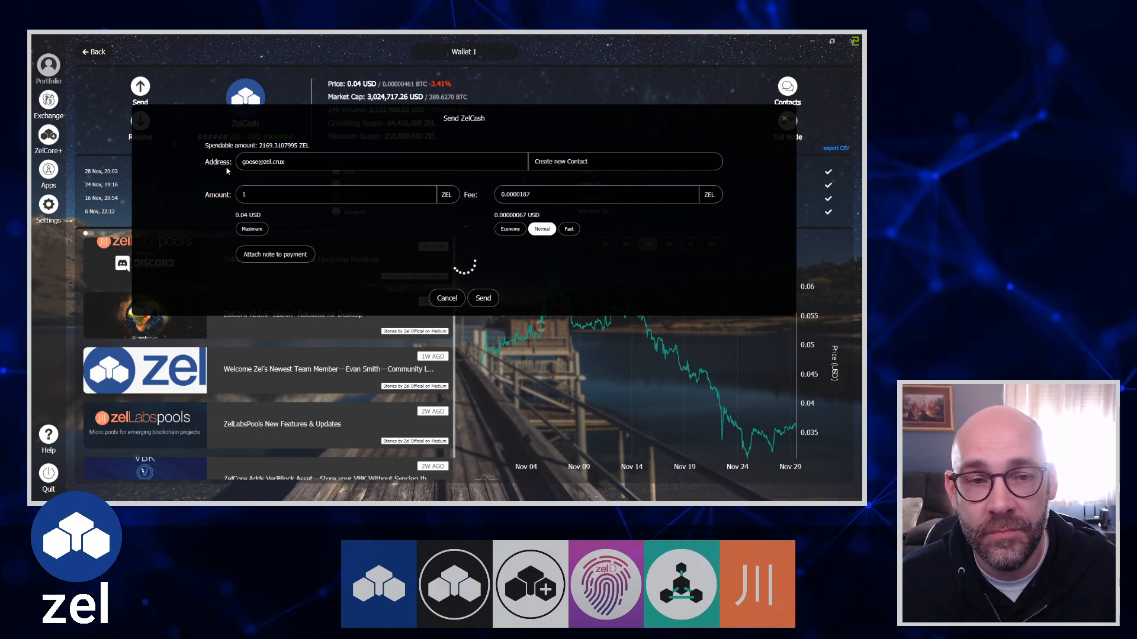
{"action": "left_click", "coordinate": [483, 298]}
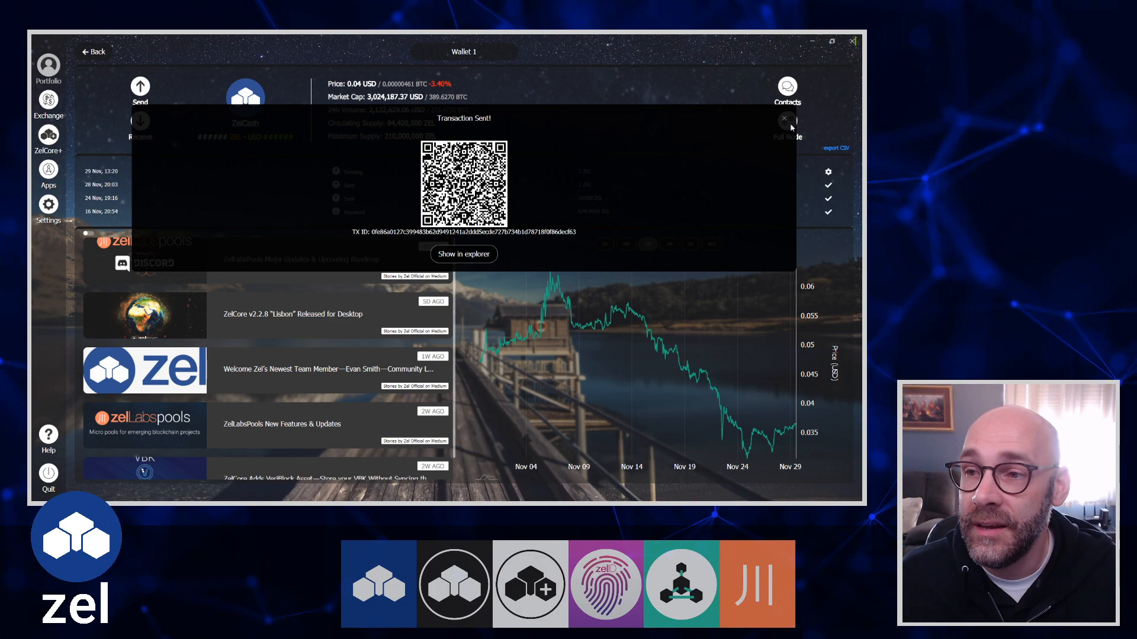
- Dismiss the Transaction Sent dialog and switch to Wallet 3
{"action": "left_click", "coordinate": [783, 118]}
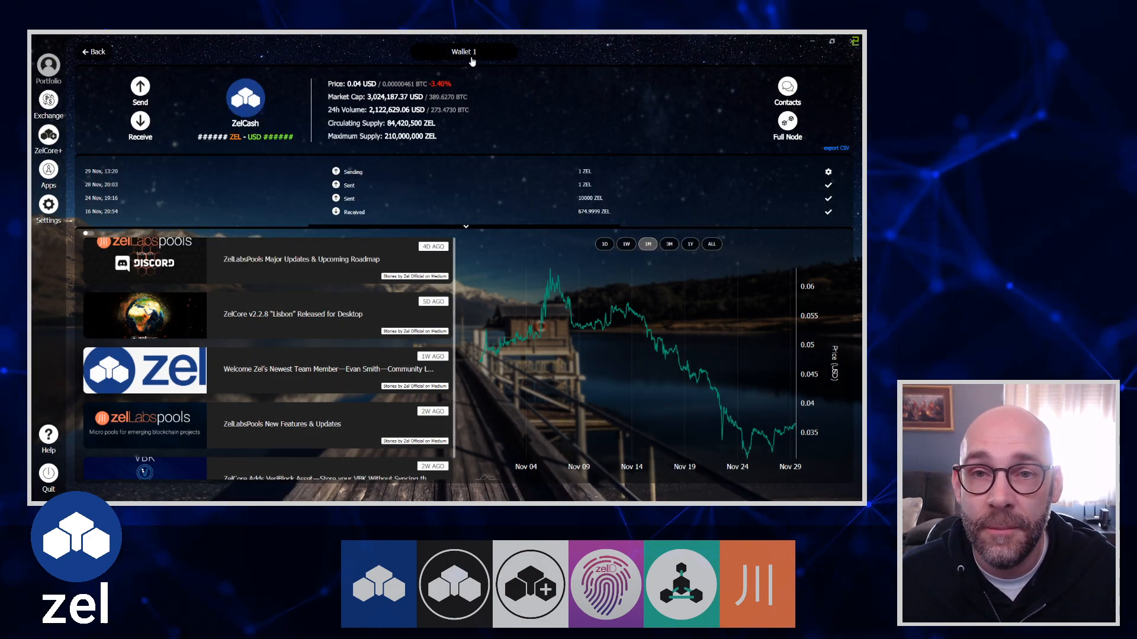
{"action": "left_click", "coordinate": [463, 51]}
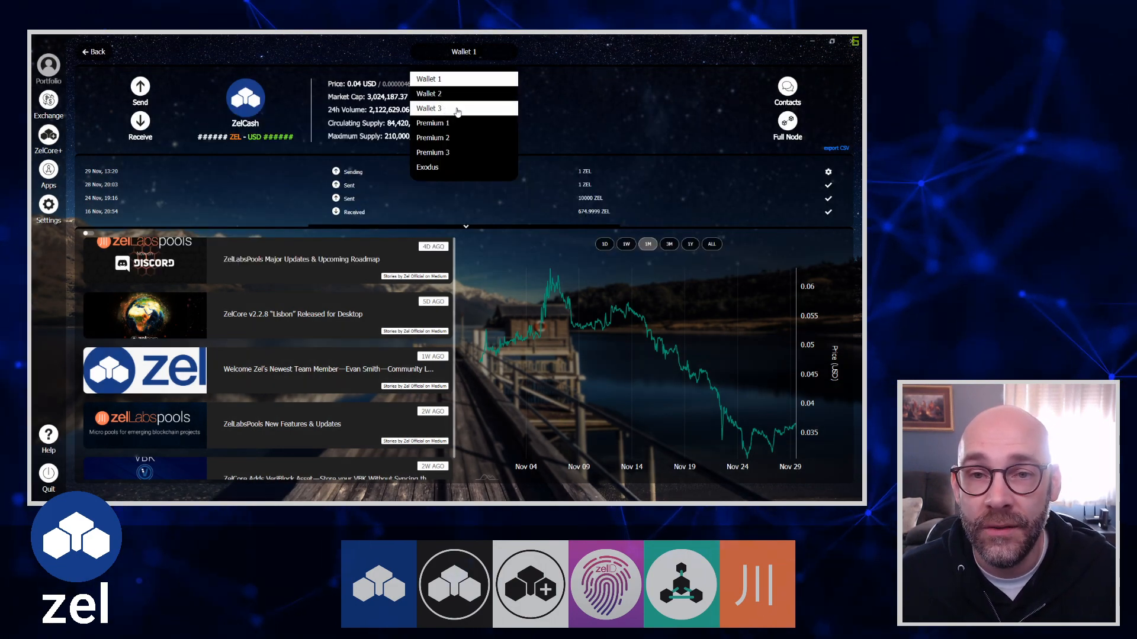
{"action": "left_click", "coordinate": [429, 108]}
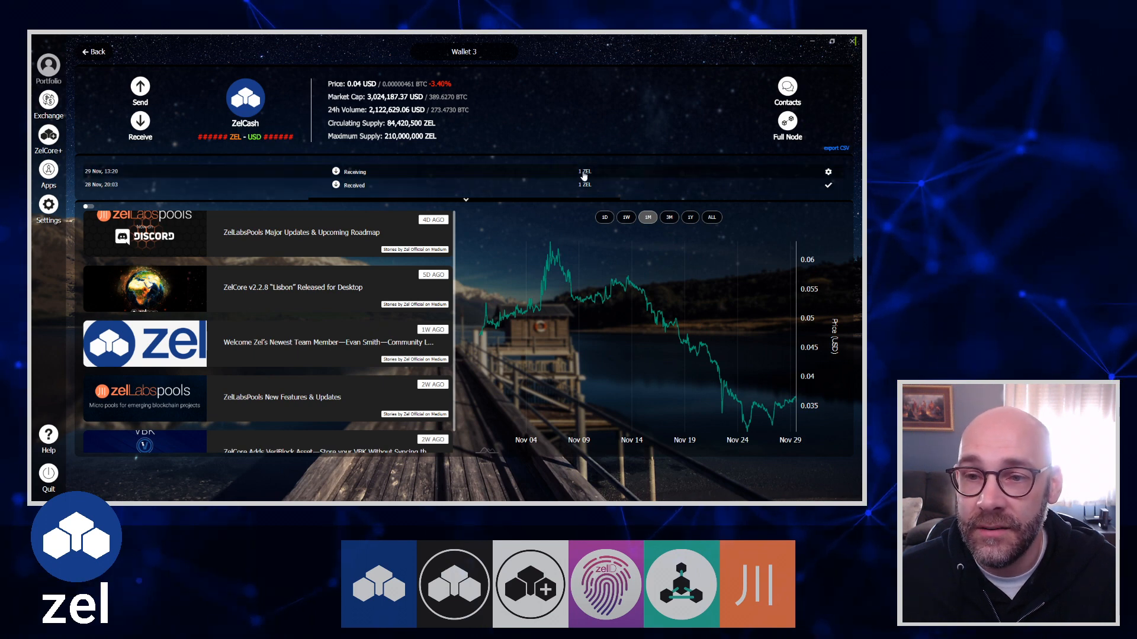
{"action": "mouse_move", "coordinate": [116, 175]}
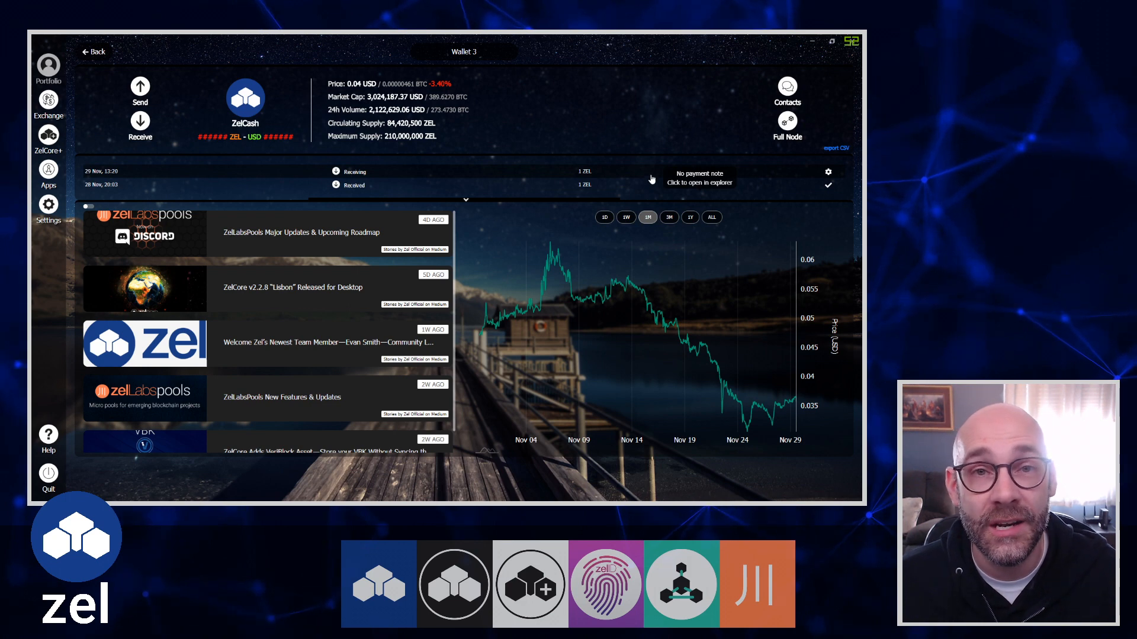
{"action": "mouse_move", "coordinate": [631, 181]}
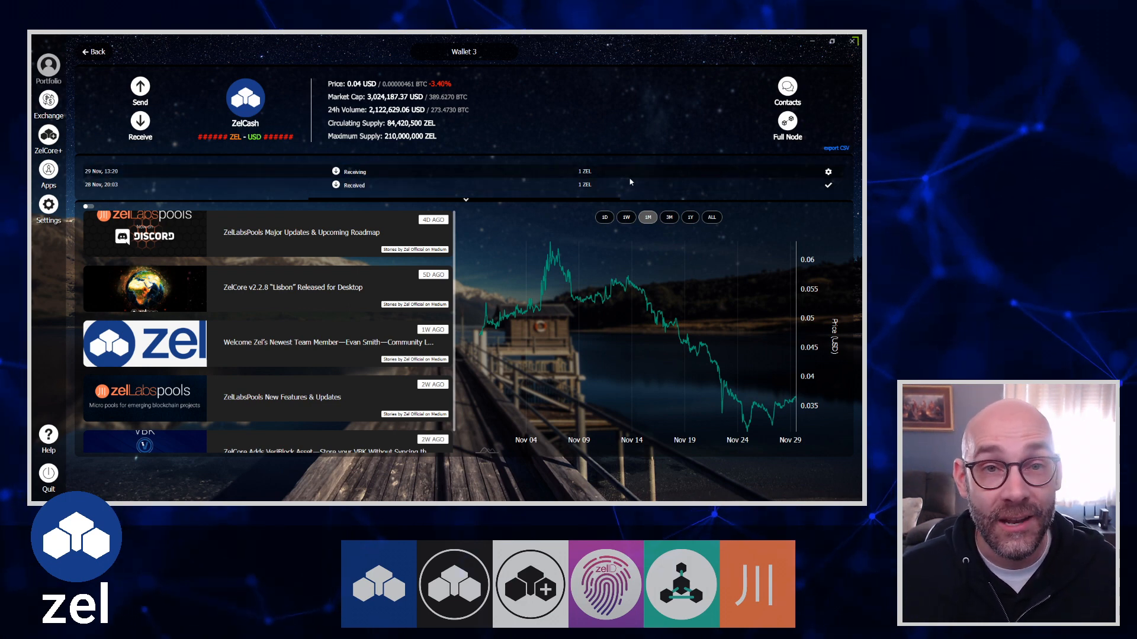